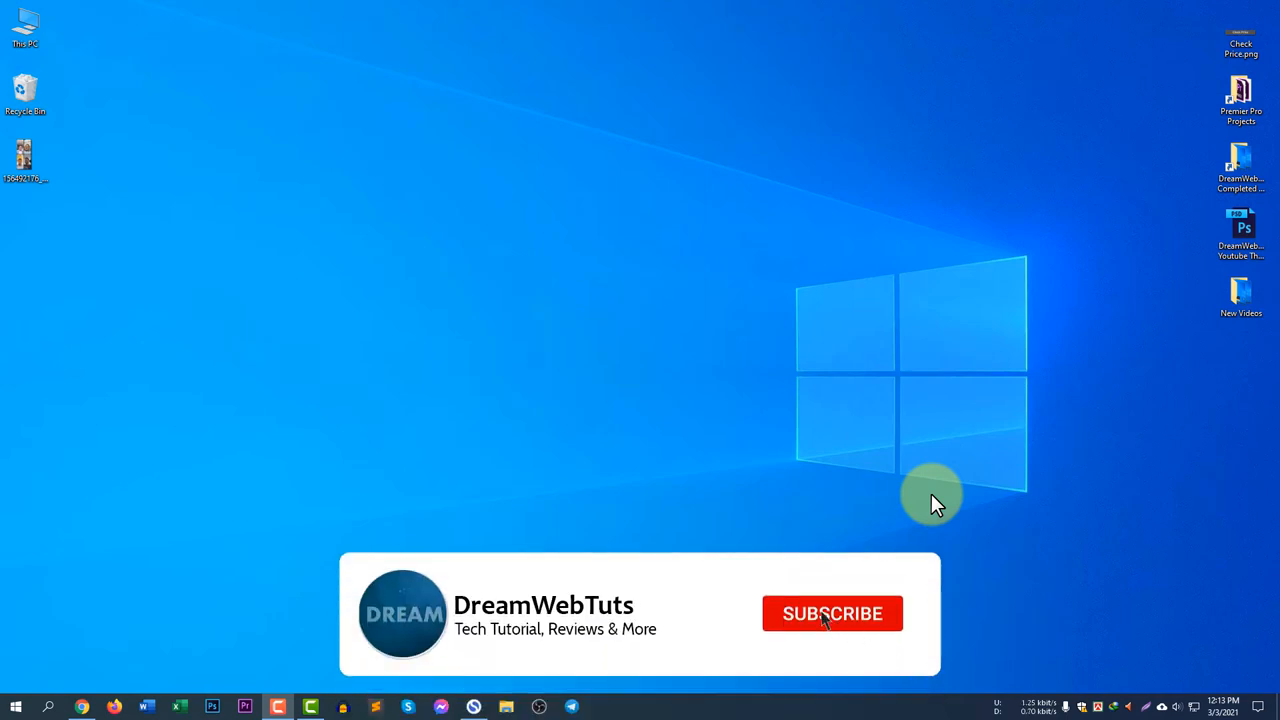
Step: Reach the Network & Internet Status page via Start search 'network' and reveal Advanced network settings
{"action": "left_click", "coordinate": [832, 612]}
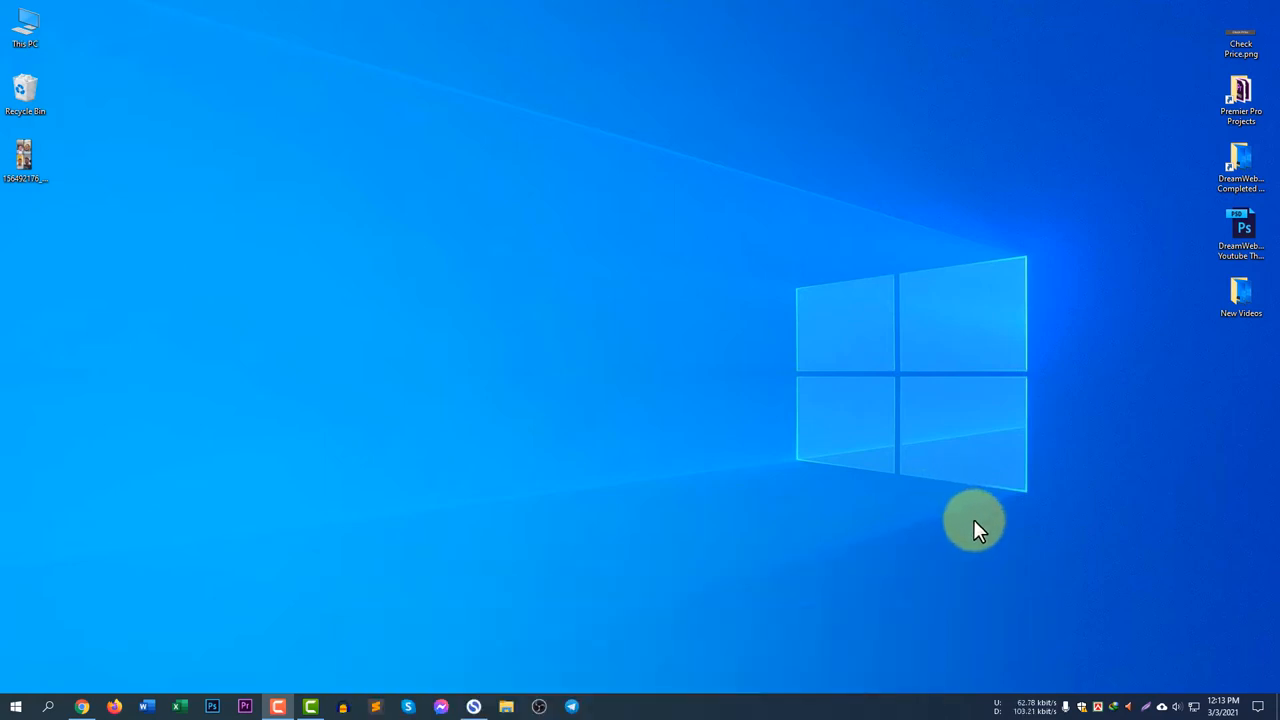
{"action": "mouse_move", "coordinate": [1200, 684]}
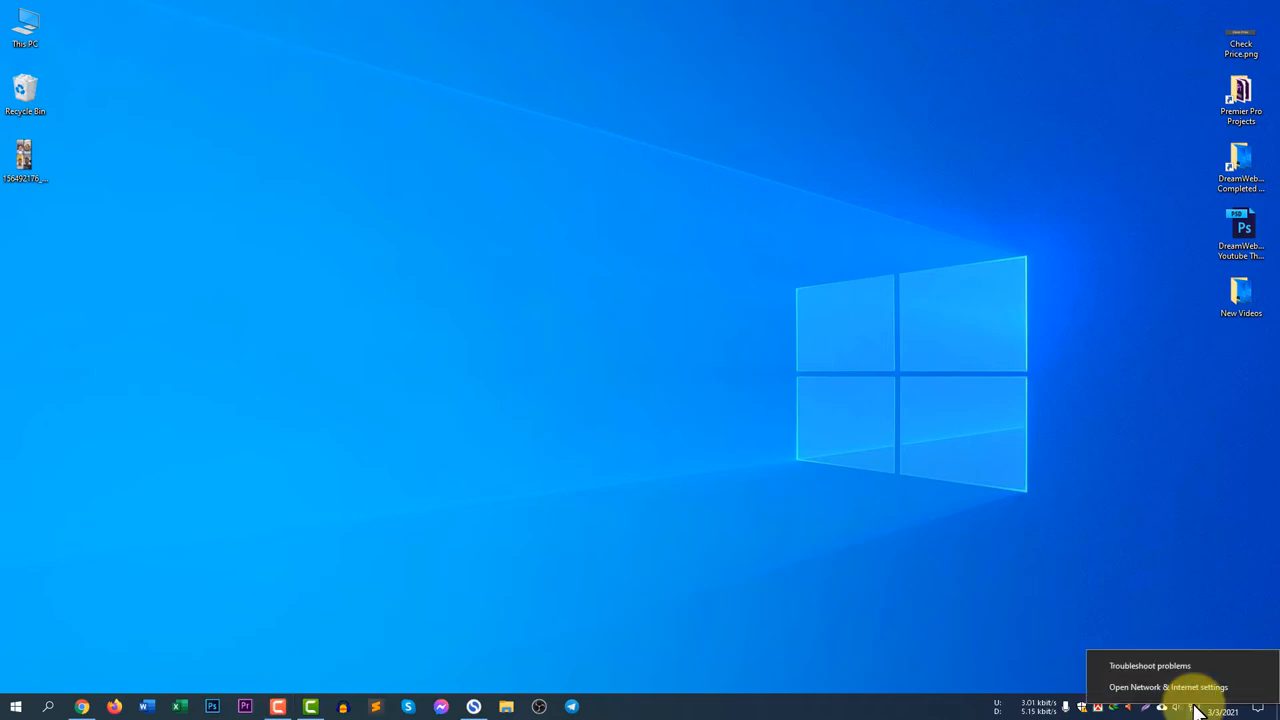
{"action": "left_click", "coordinate": [1156, 686]}
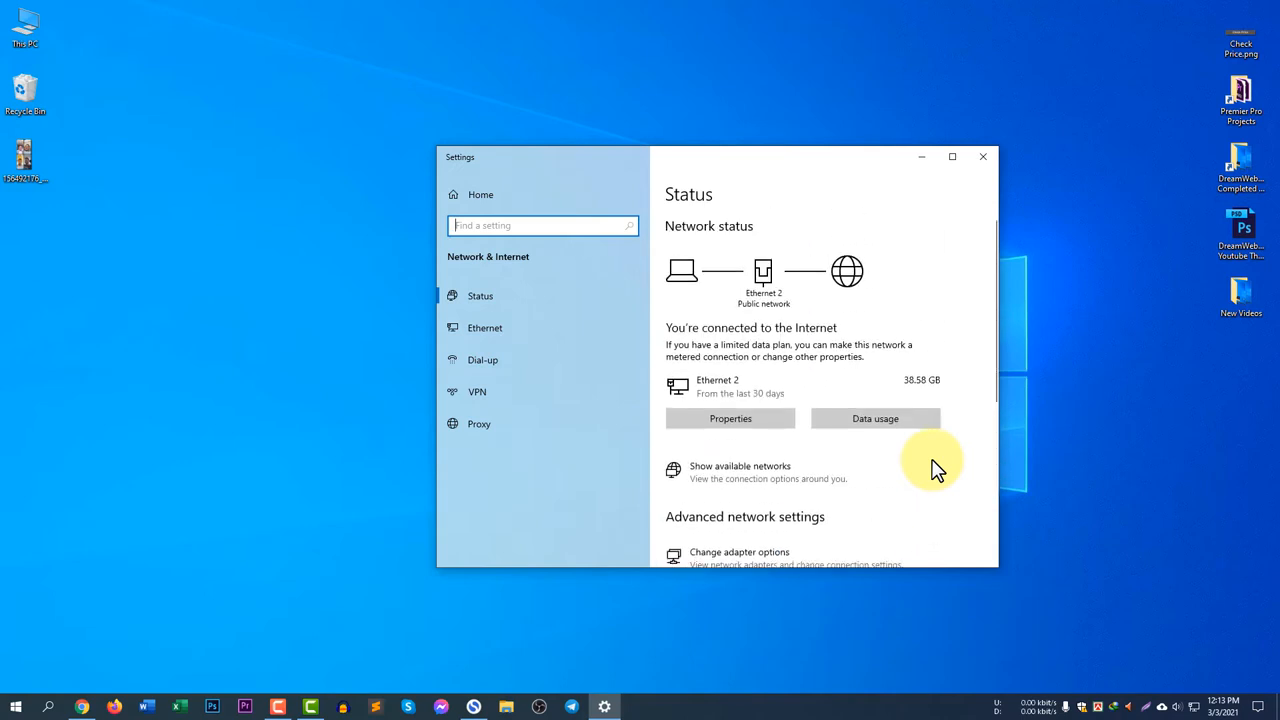
{"action": "left_click", "coordinate": [984, 156]}
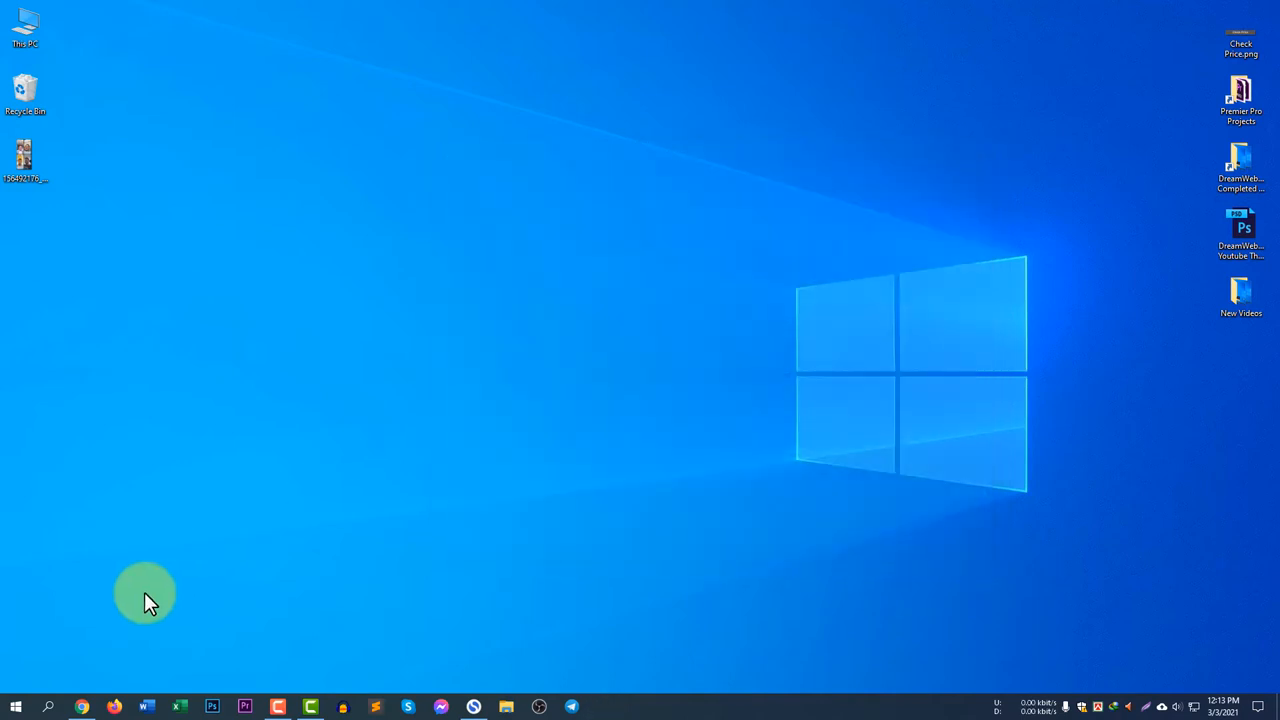
{"action": "left_click", "coordinate": [16, 704]}
{"action": "type", "text": "network"}
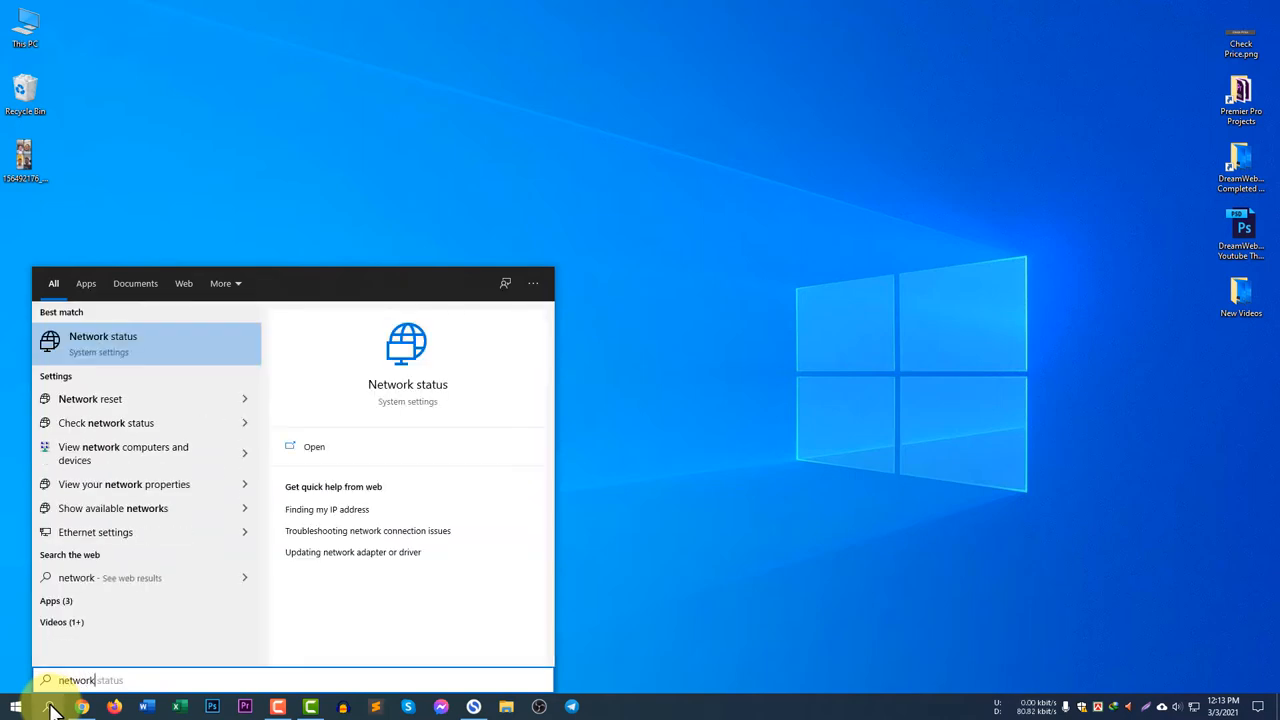
{"action": "left_click", "coordinate": [104, 342]}
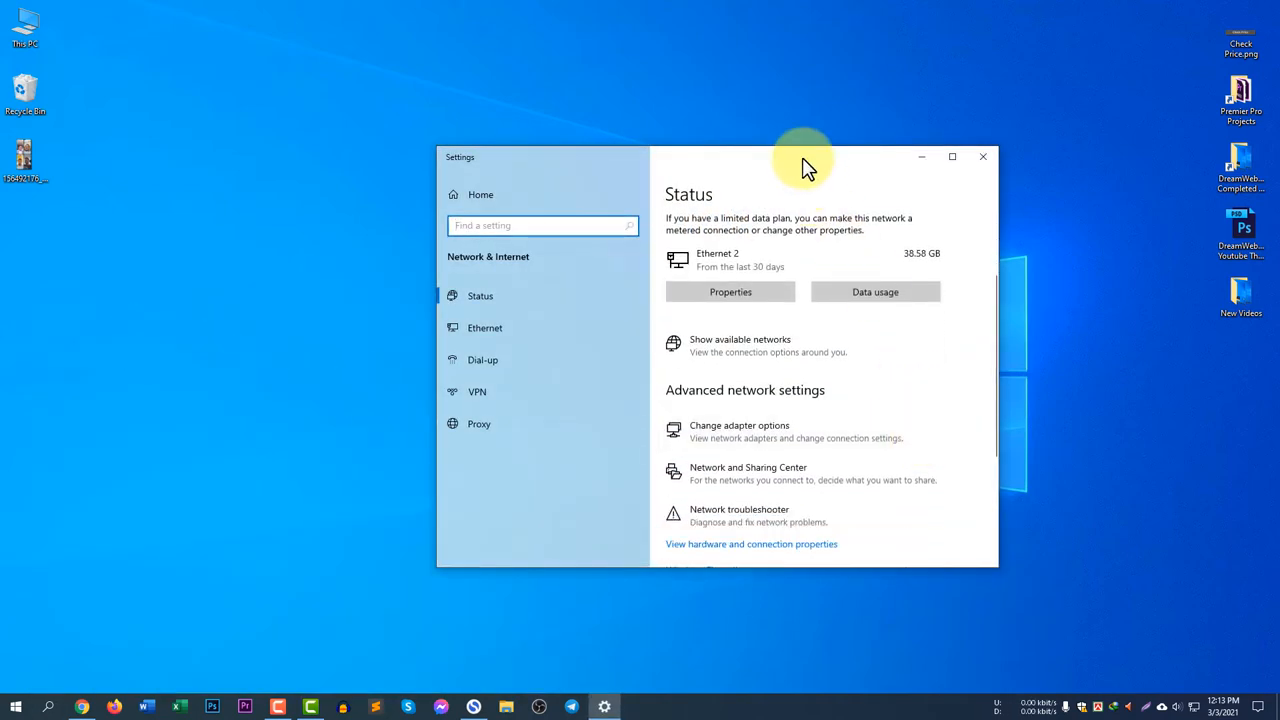
{"action": "scroll", "scroll_direction": "down", "scroll_amount": 3}
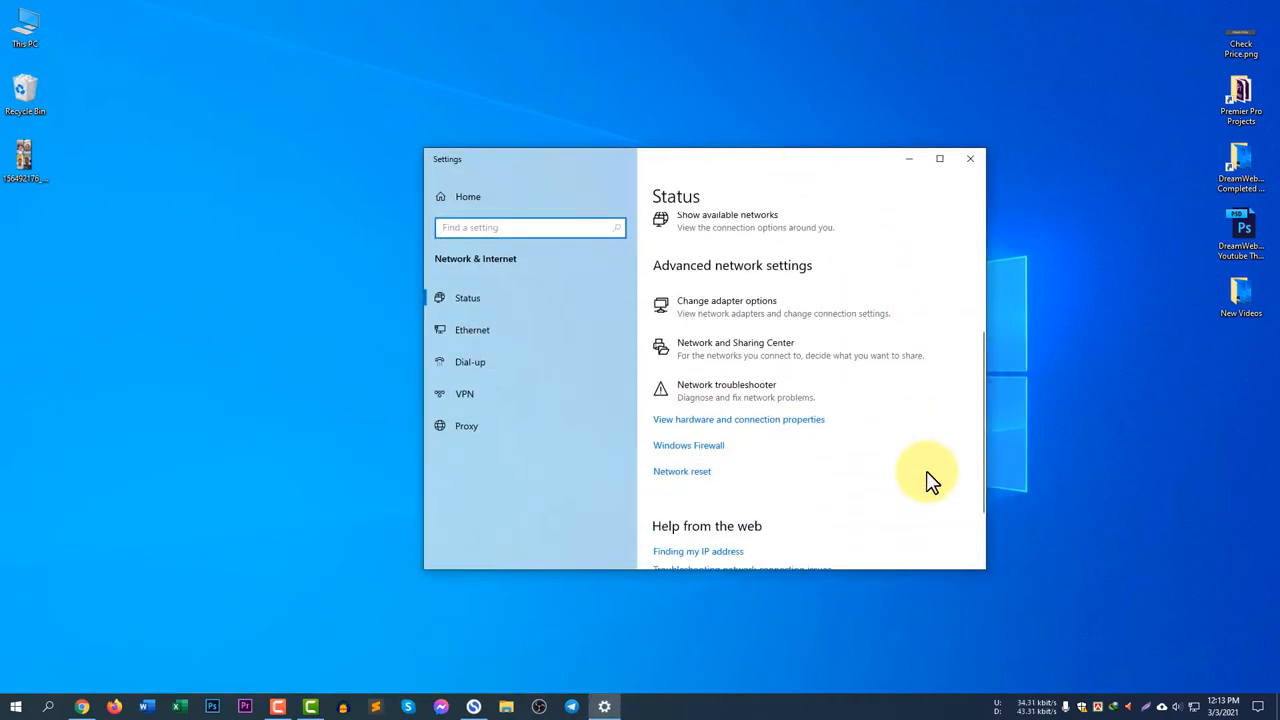
{"action": "mouse_move", "coordinate": [784, 316]}
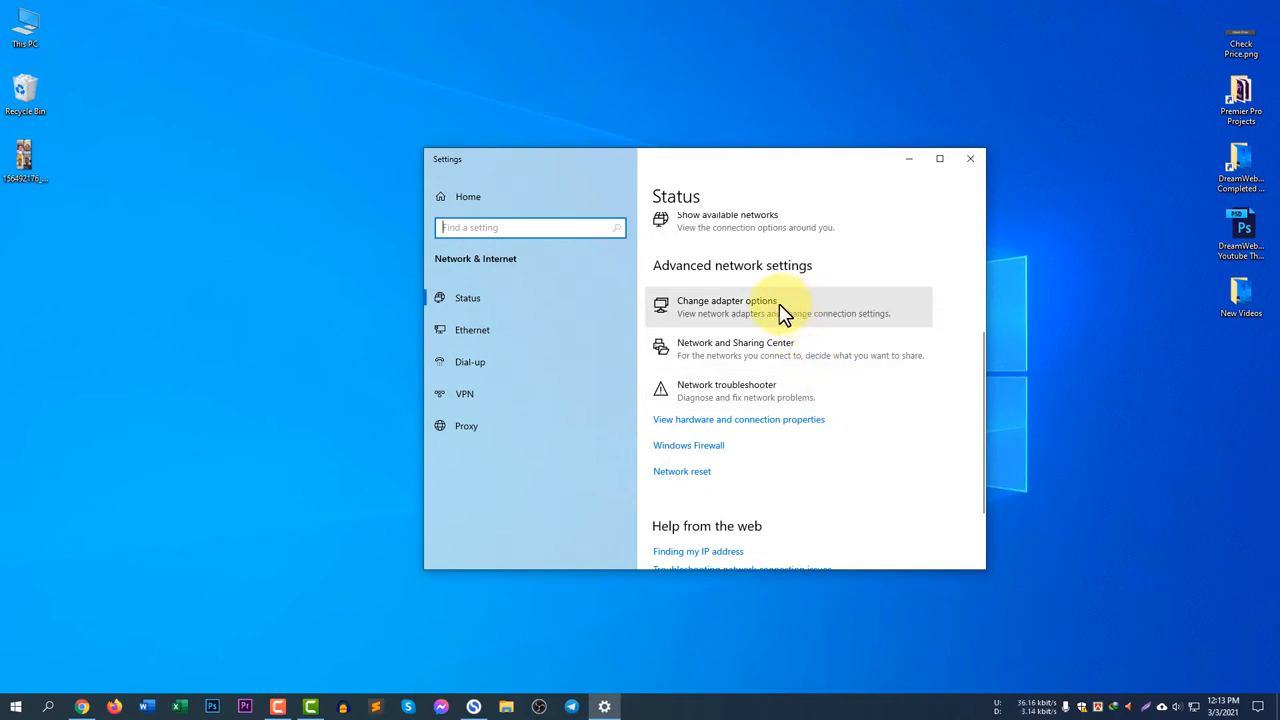
Step: From Change adapter options, show Ethernet 2 Properties and select Internet Protocol Version 4 (TCP/IPv4)
{"action": "left_click", "coordinate": [724, 308]}
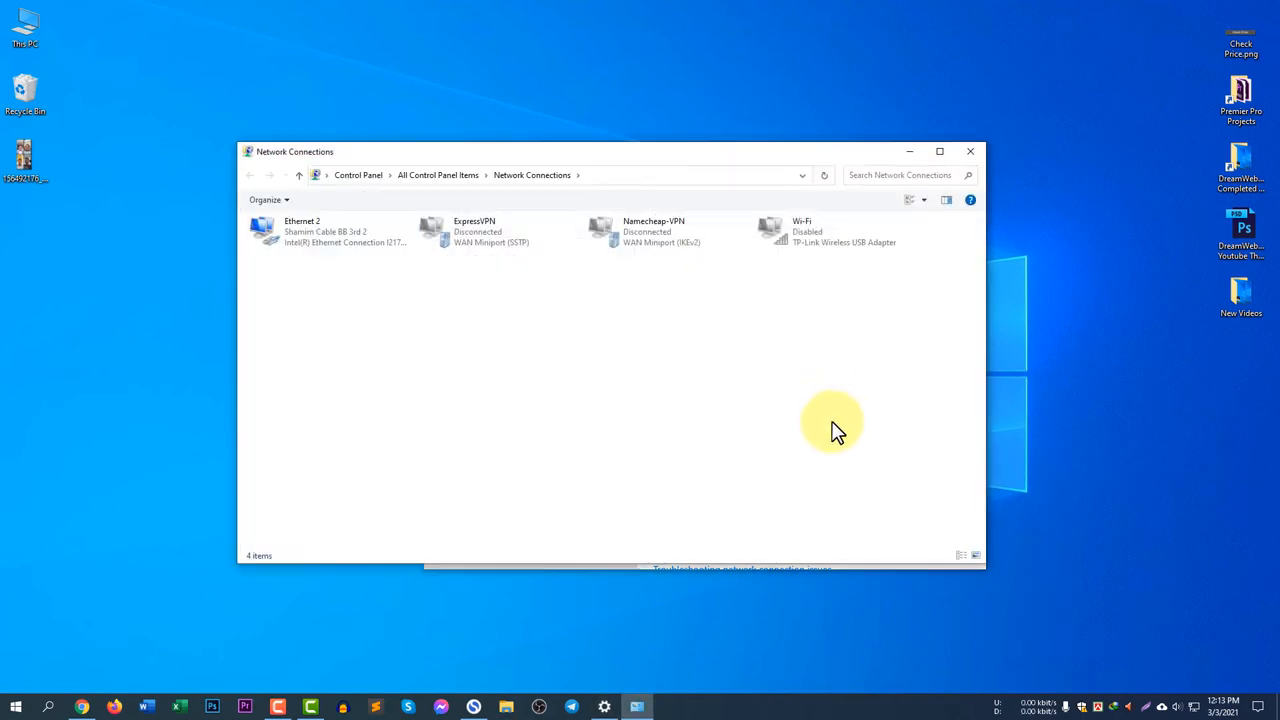
{"action": "mouse_move", "coordinate": [604, 424]}
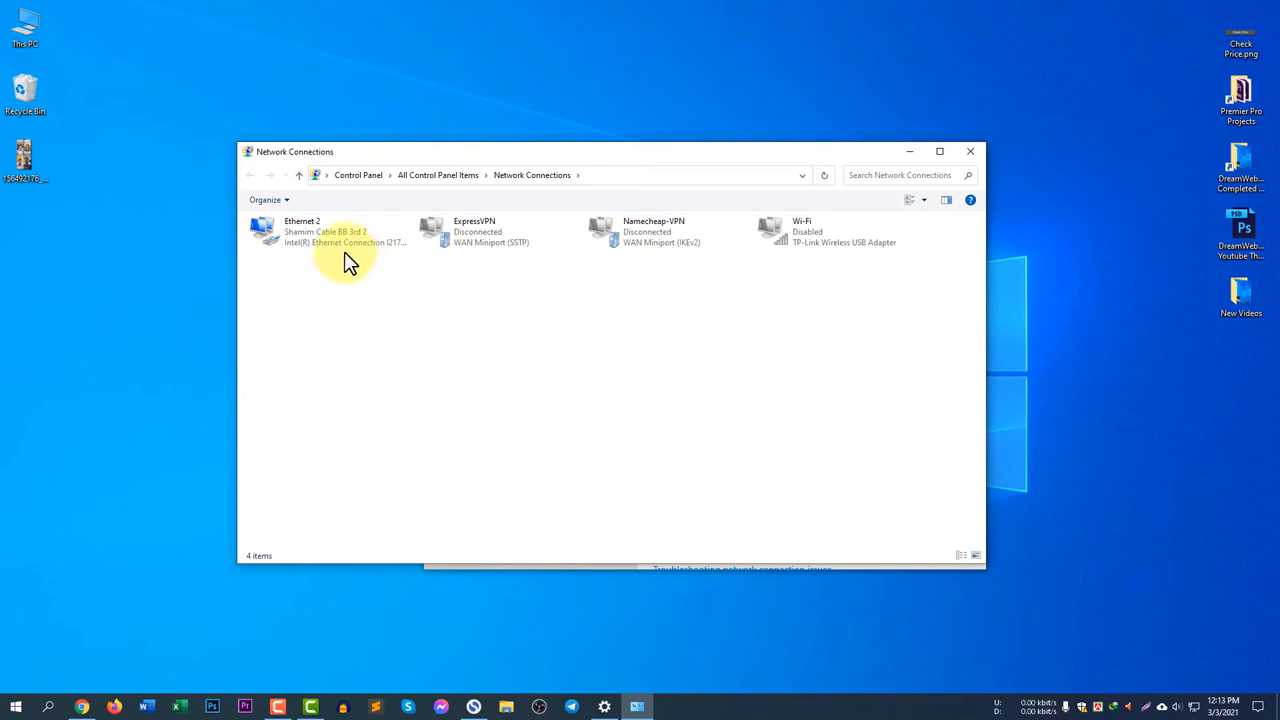
{"action": "left_click", "coordinate": [330, 232]}
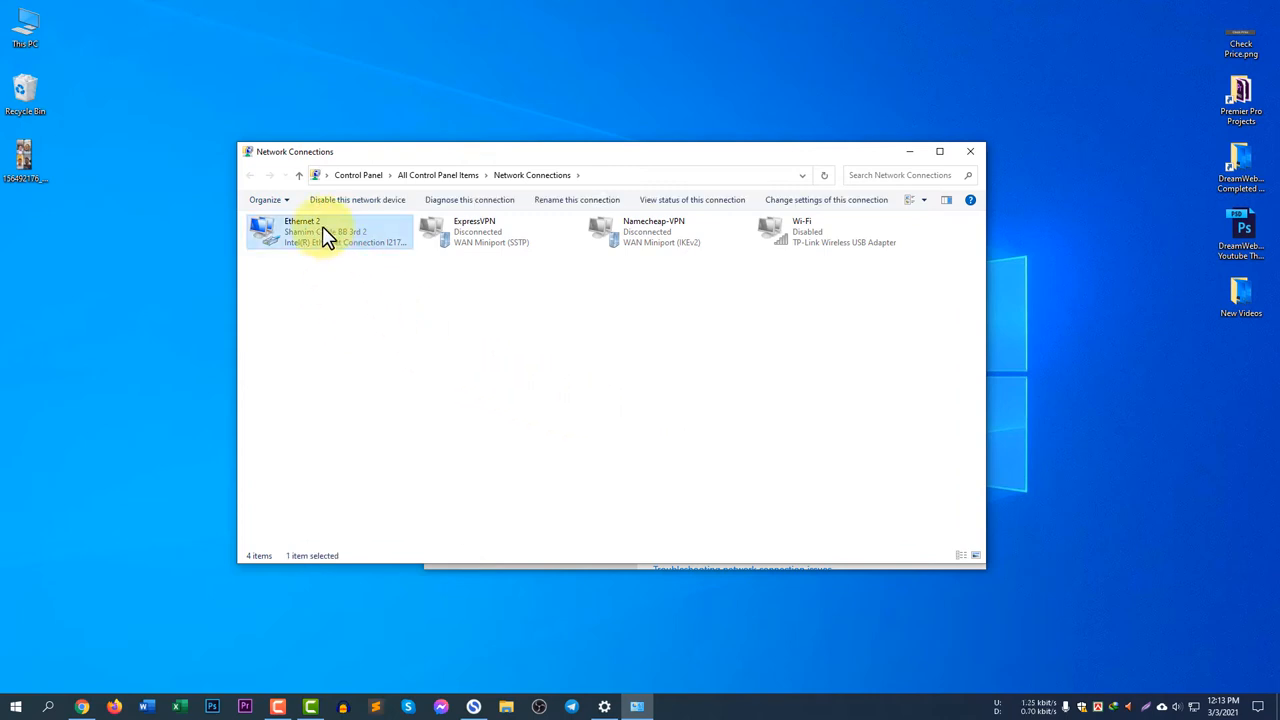
{"action": "right_click", "coordinate": [328, 236]}
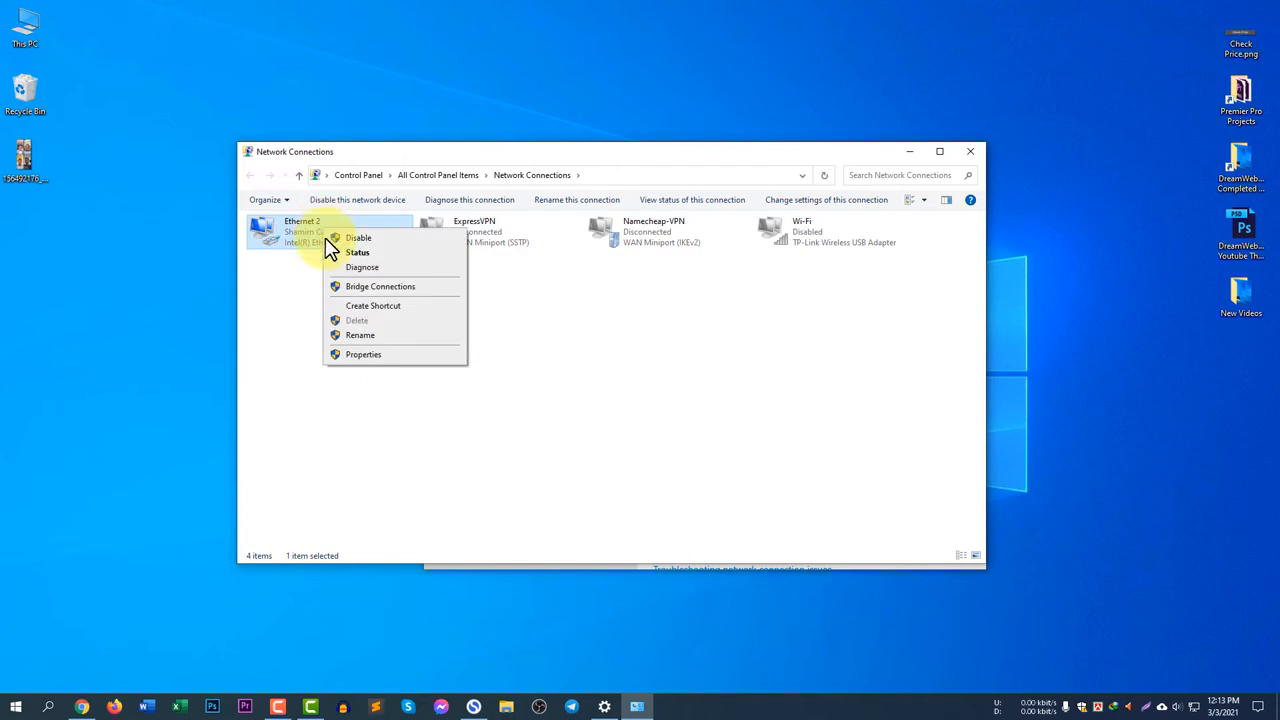
{"action": "left_click", "coordinate": [364, 354]}
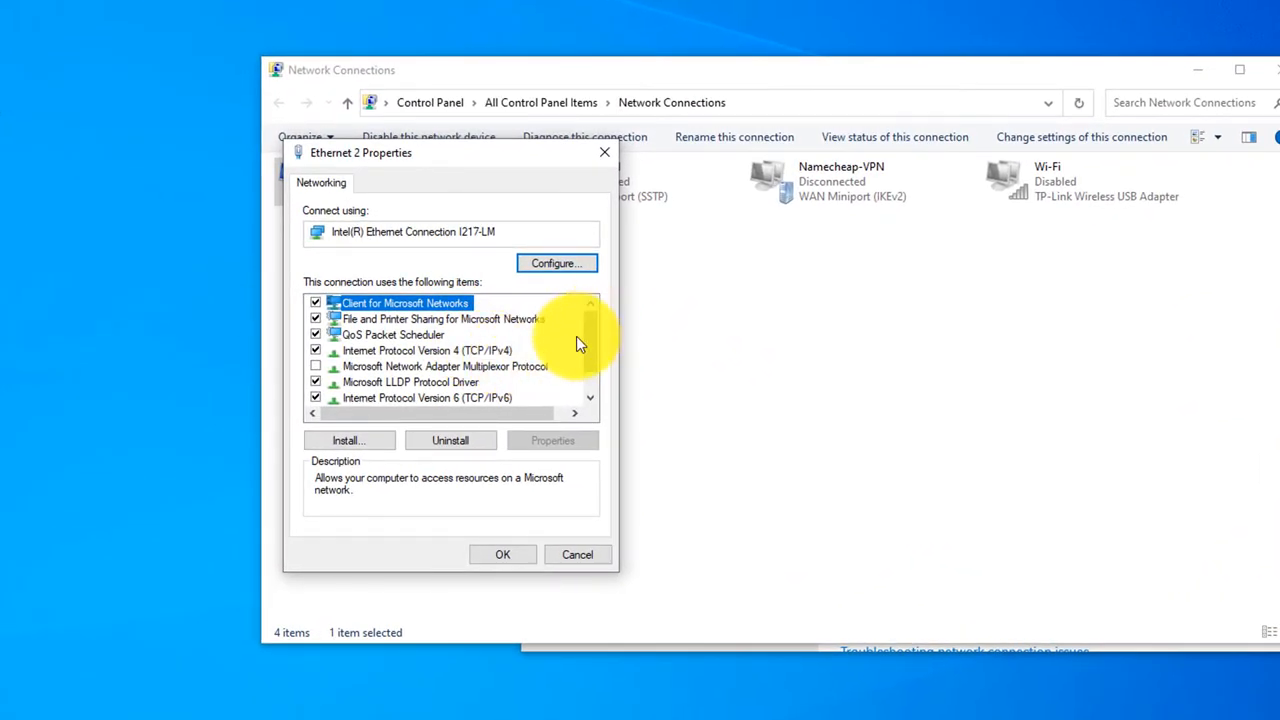
{"action": "mouse_move", "coordinate": [480, 358]}
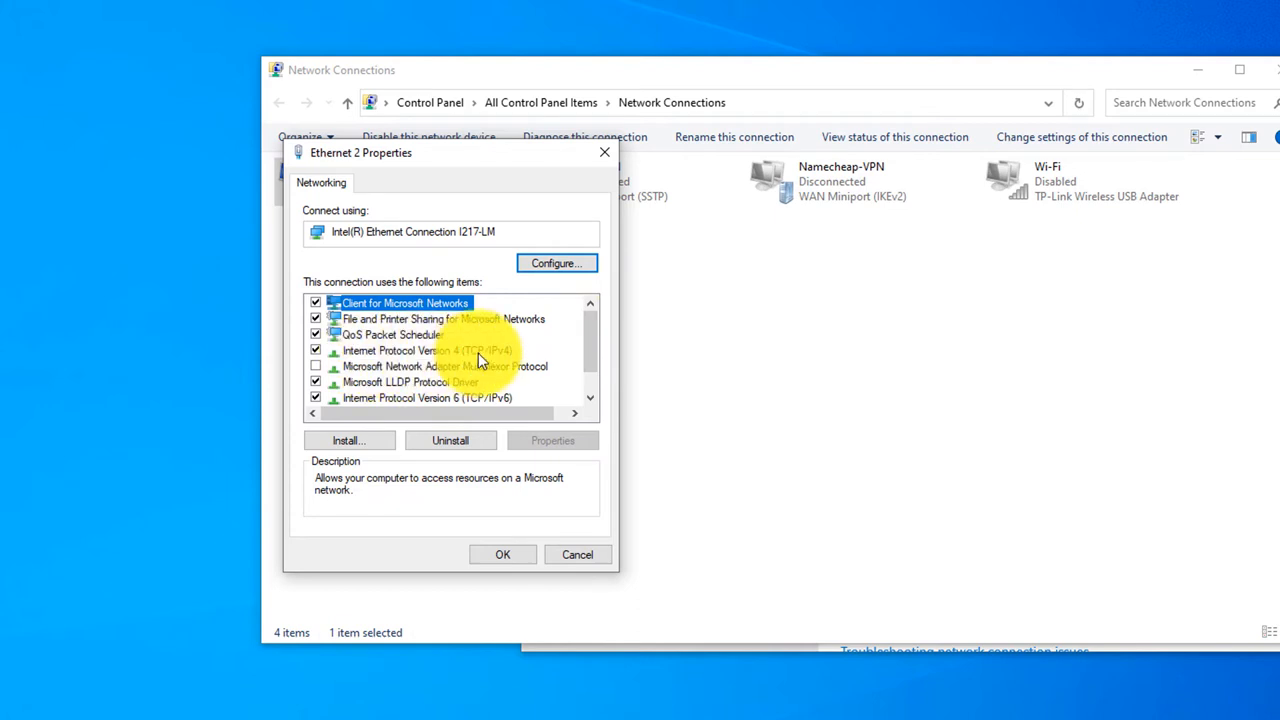
{"action": "left_click", "coordinate": [426, 350]}
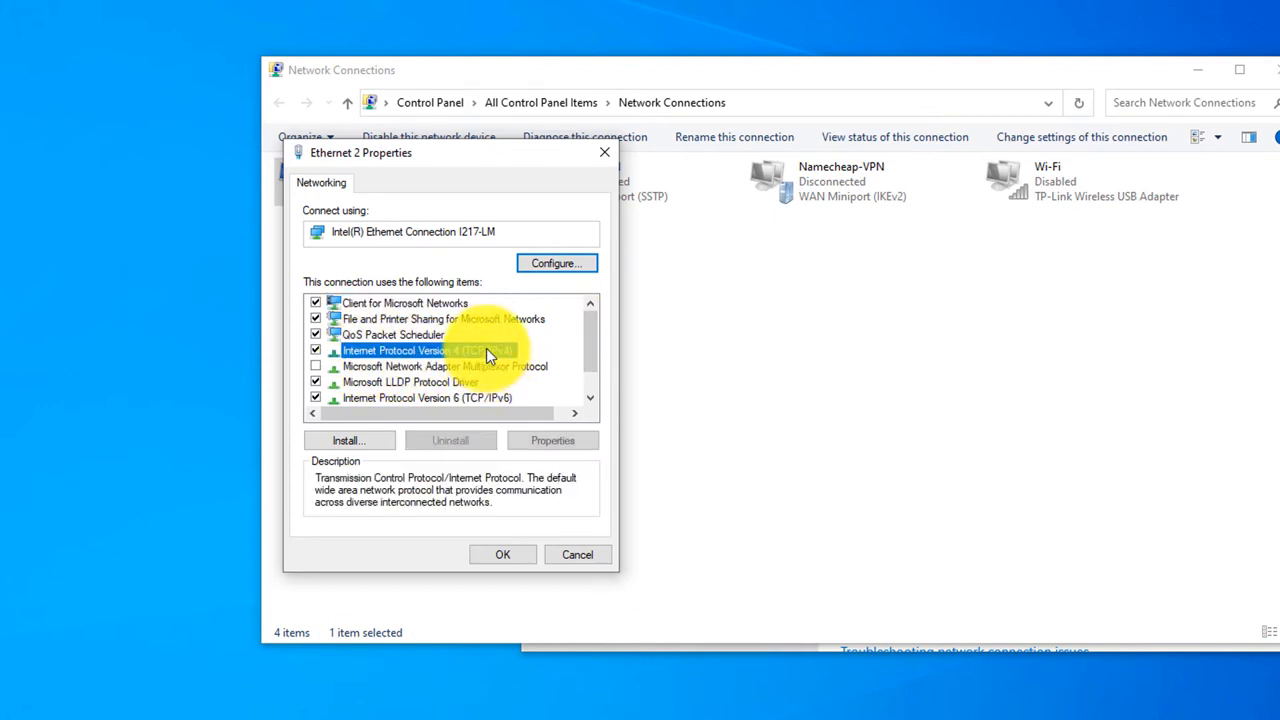
Step: In IPv4 properties, use manual DNS with preferred 208.67.222.222 and alternate 208.67.220.220
{"action": "left_click", "coordinate": [552, 440]}
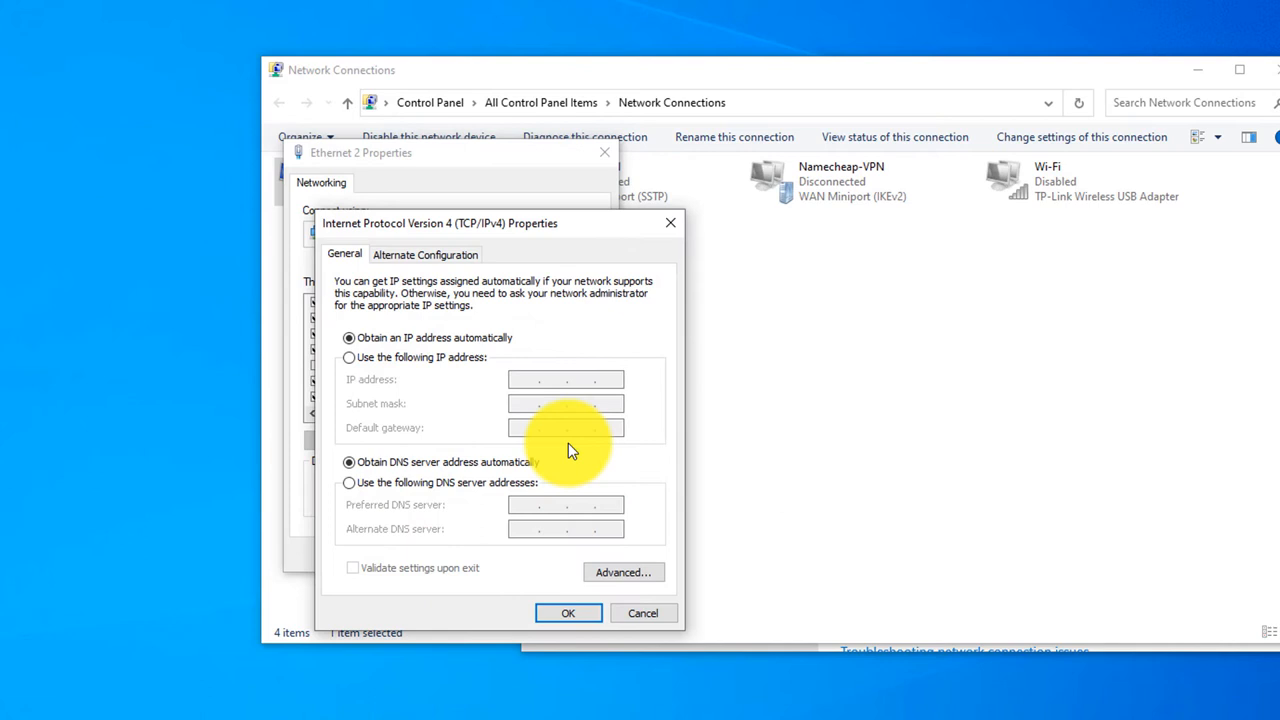
{"action": "mouse_move", "coordinate": [382, 480]}
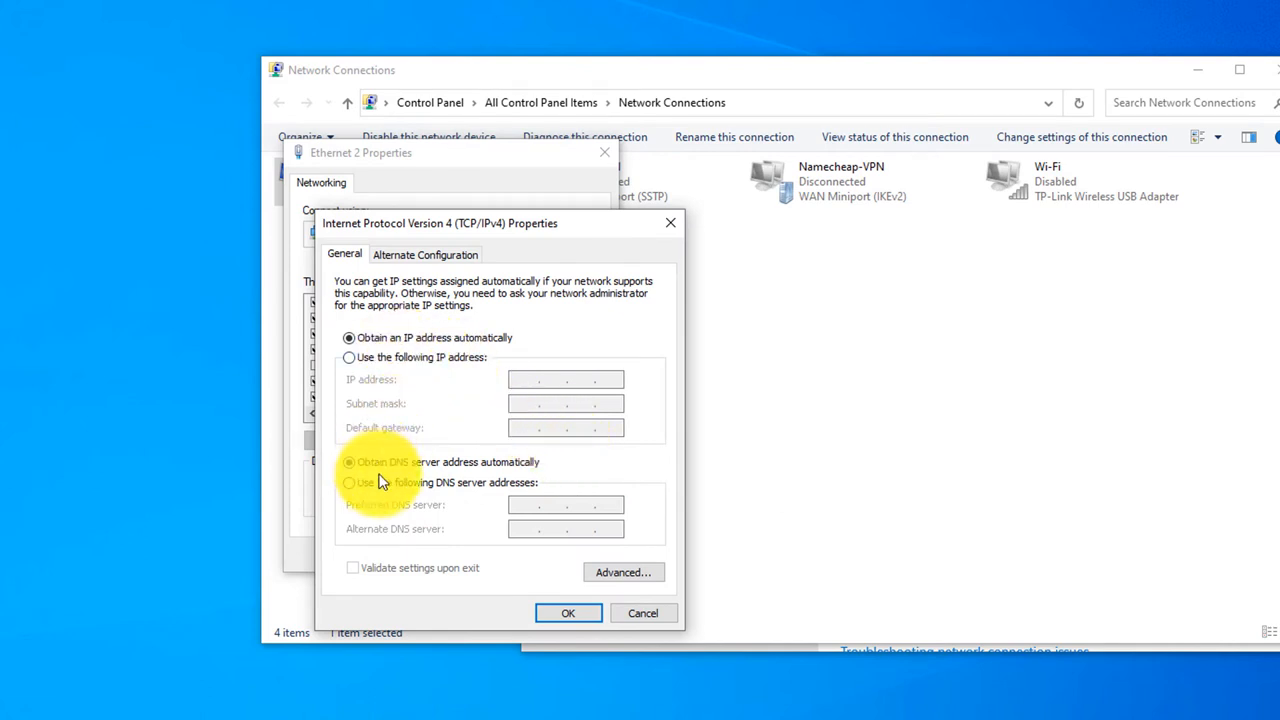
{"action": "mouse_move", "coordinate": [418, 498]}
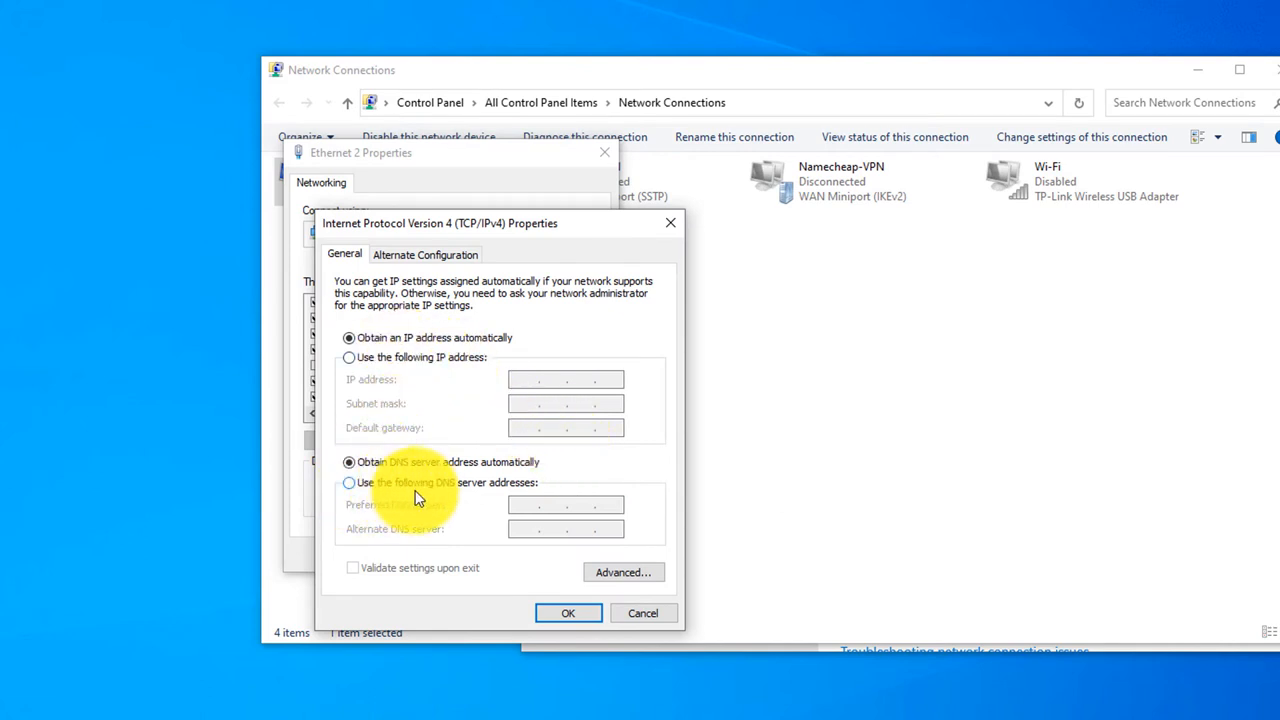
{"action": "mouse_move", "coordinate": [394, 480]}
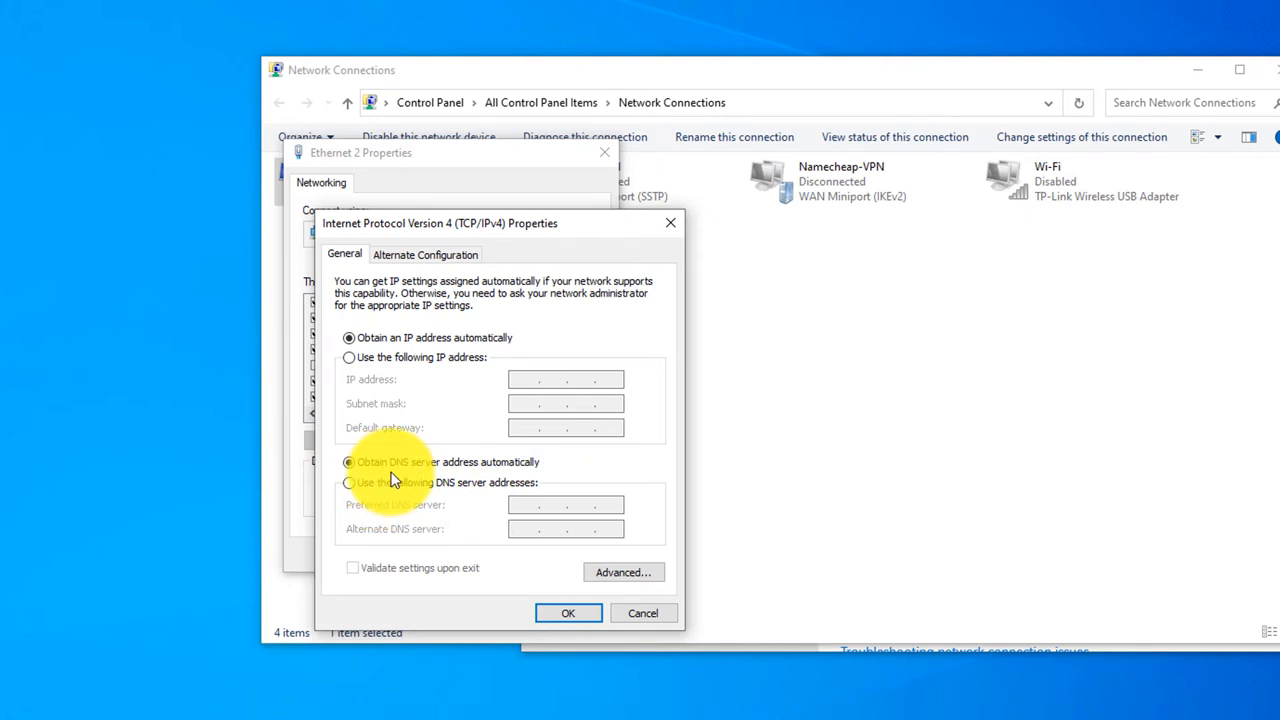
{"action": "mouse_move", "coordinate": [510, 256]}
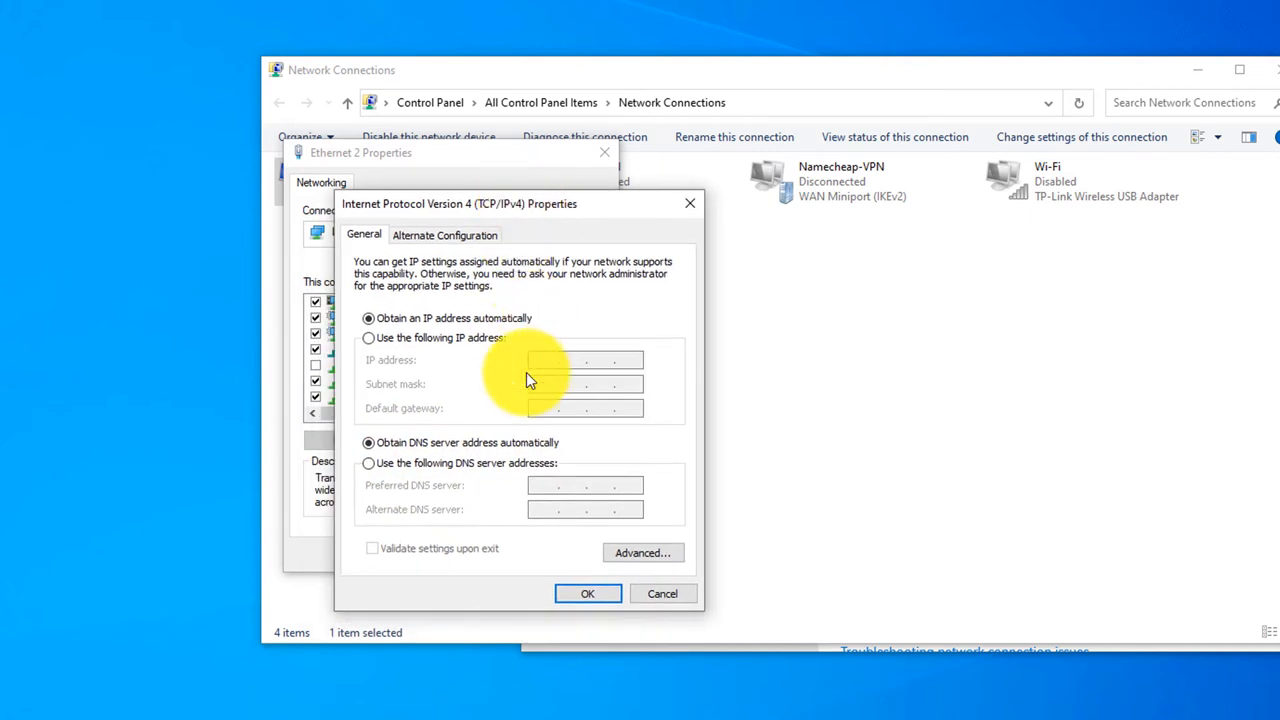
{"action": "mouse_move", "coordinate": [376, 476]}
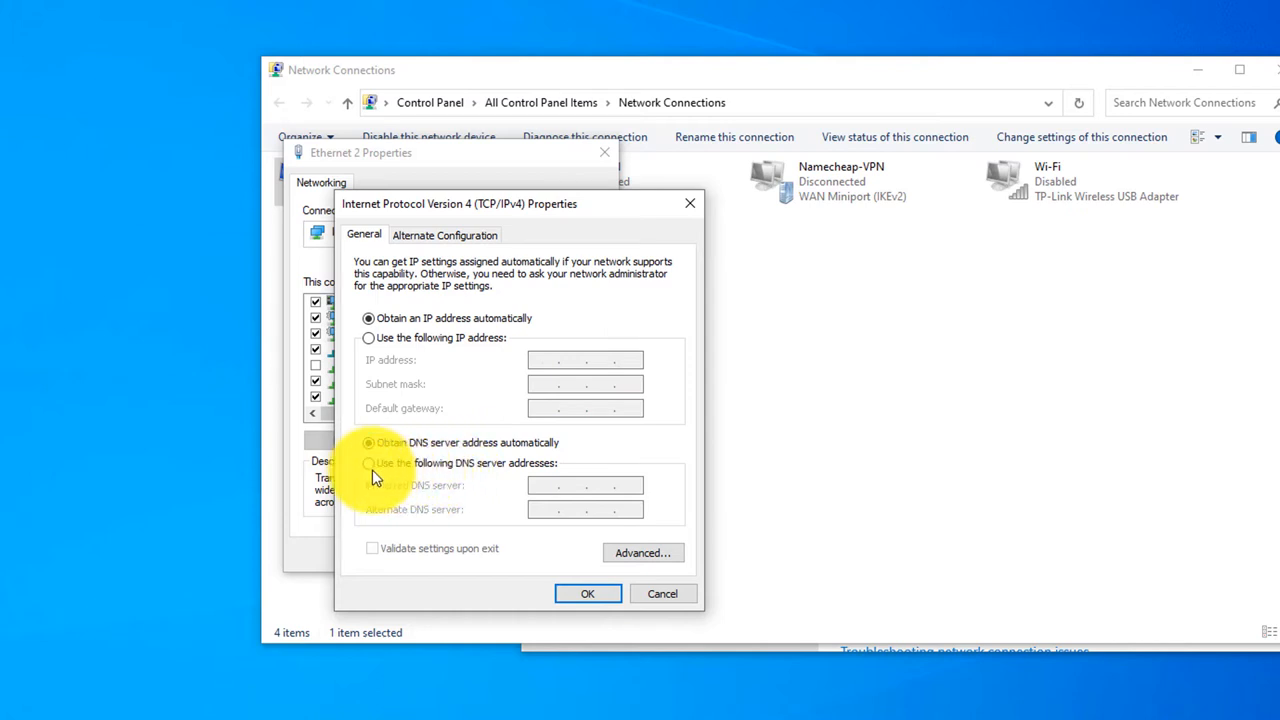
{"action": "left_click", "coordinate": [372, 464]}
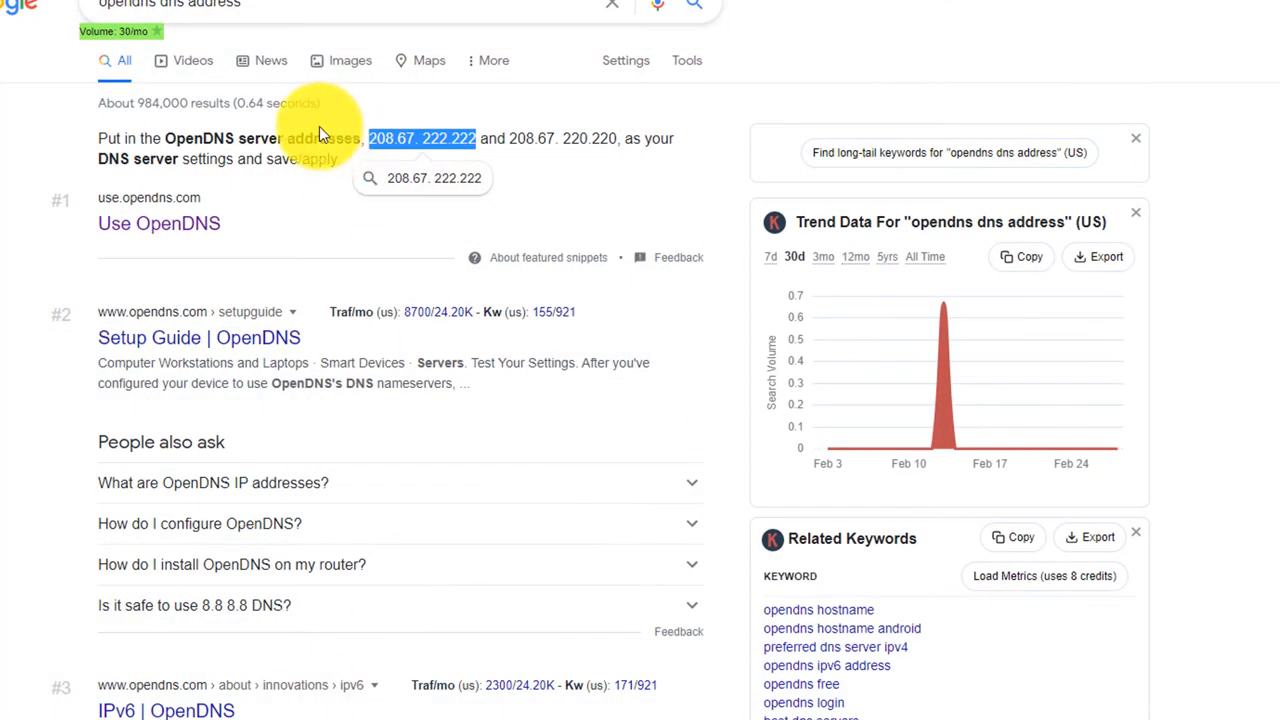
{"action": "mouse_move", "coordinate": [372, 156]}
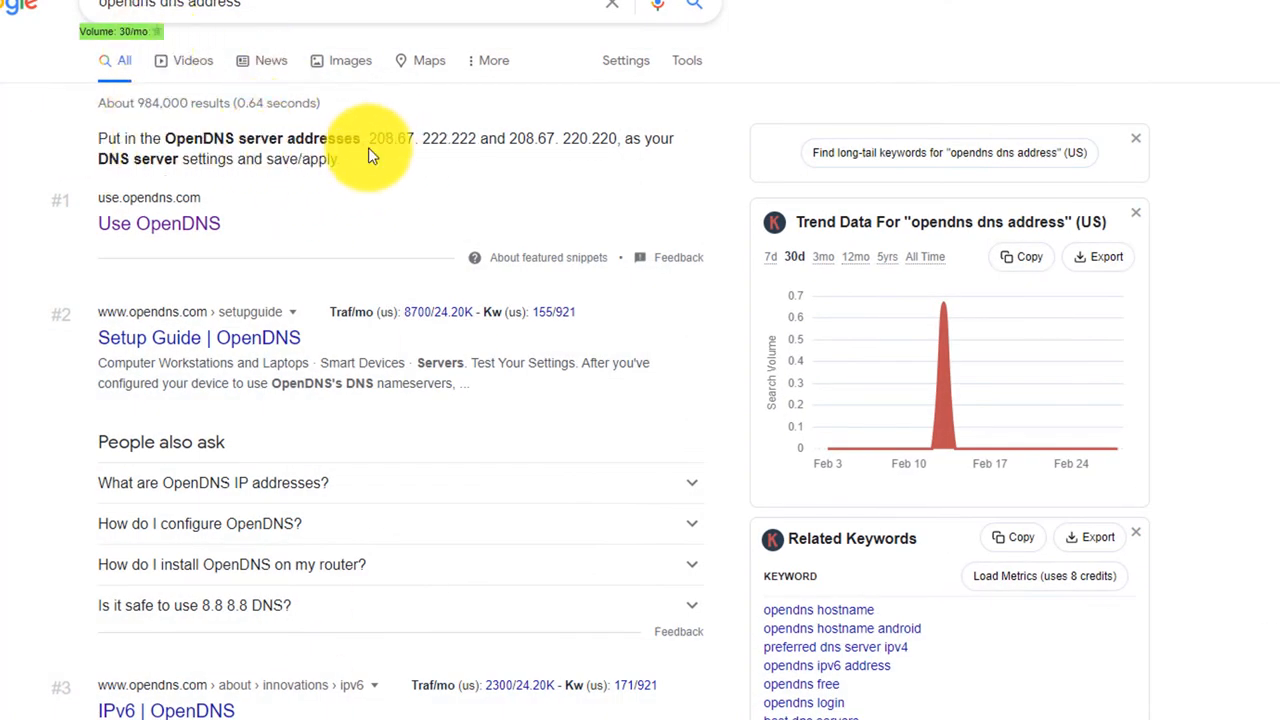
{"action": "mouse_move", "coordinate": [454, 170]}
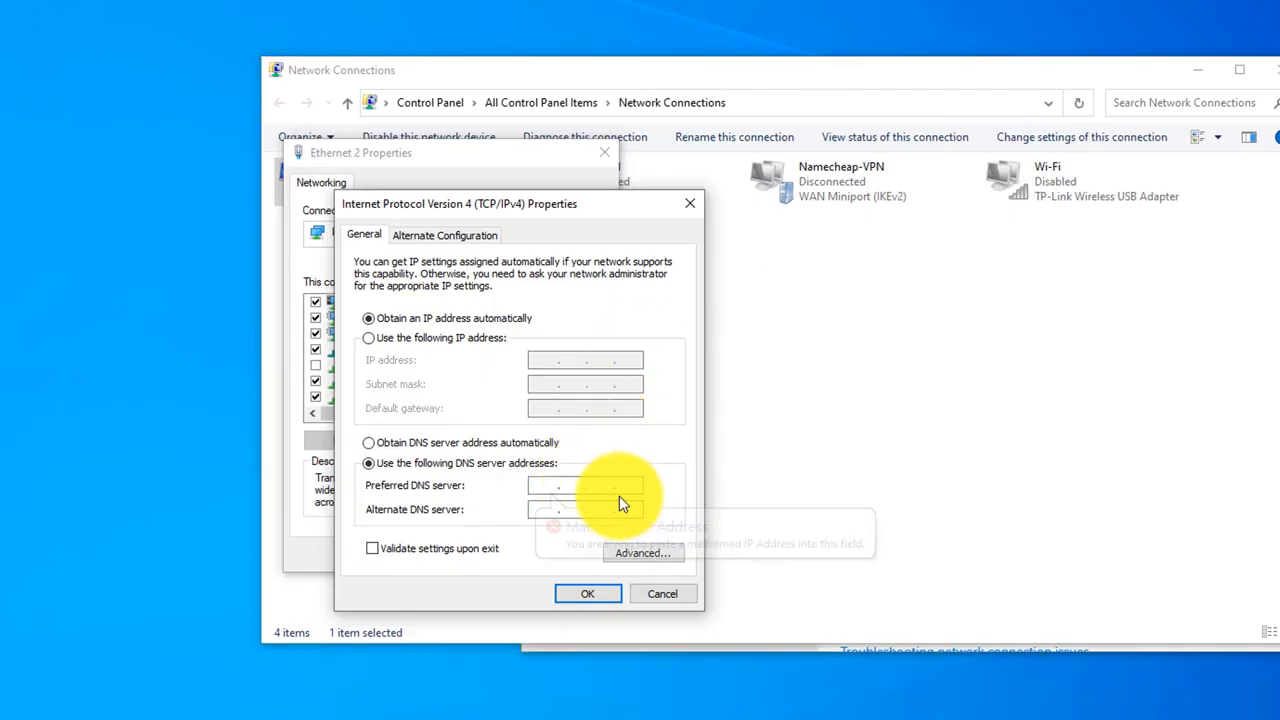
{"action": "left_click", "coordinate": [570, 486]}
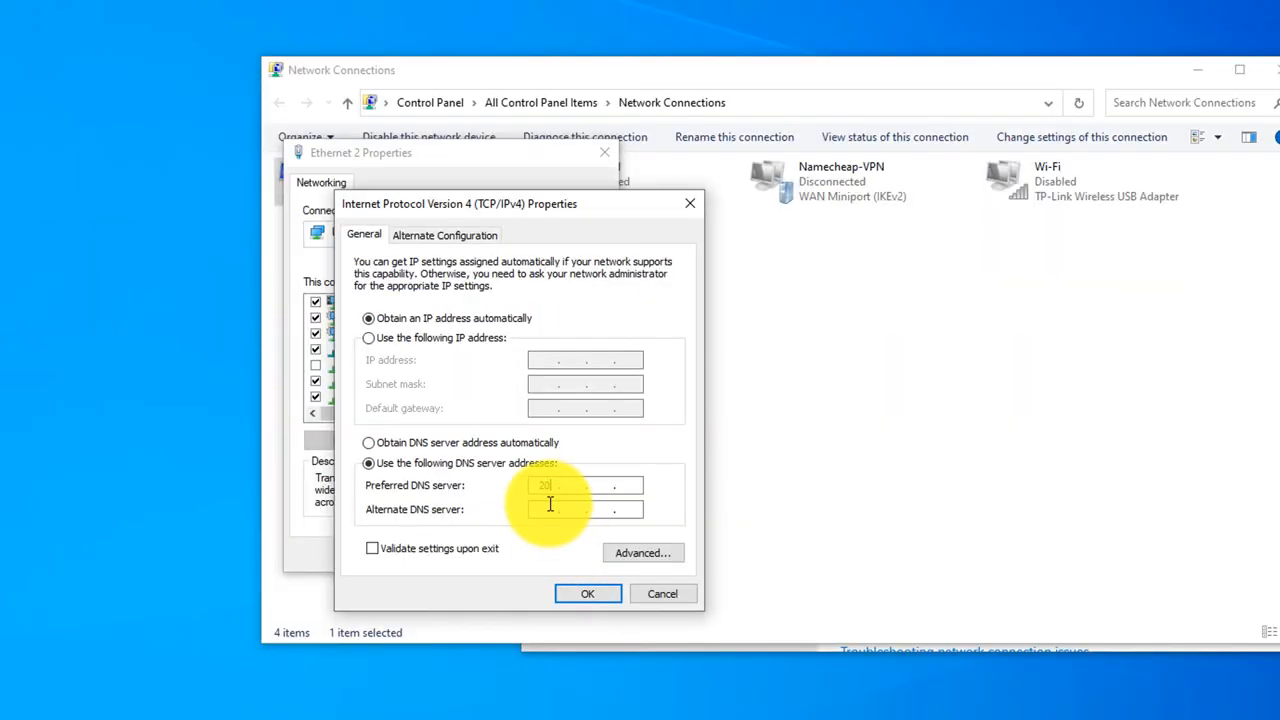
{"action": "type", "text": "208.67.."}
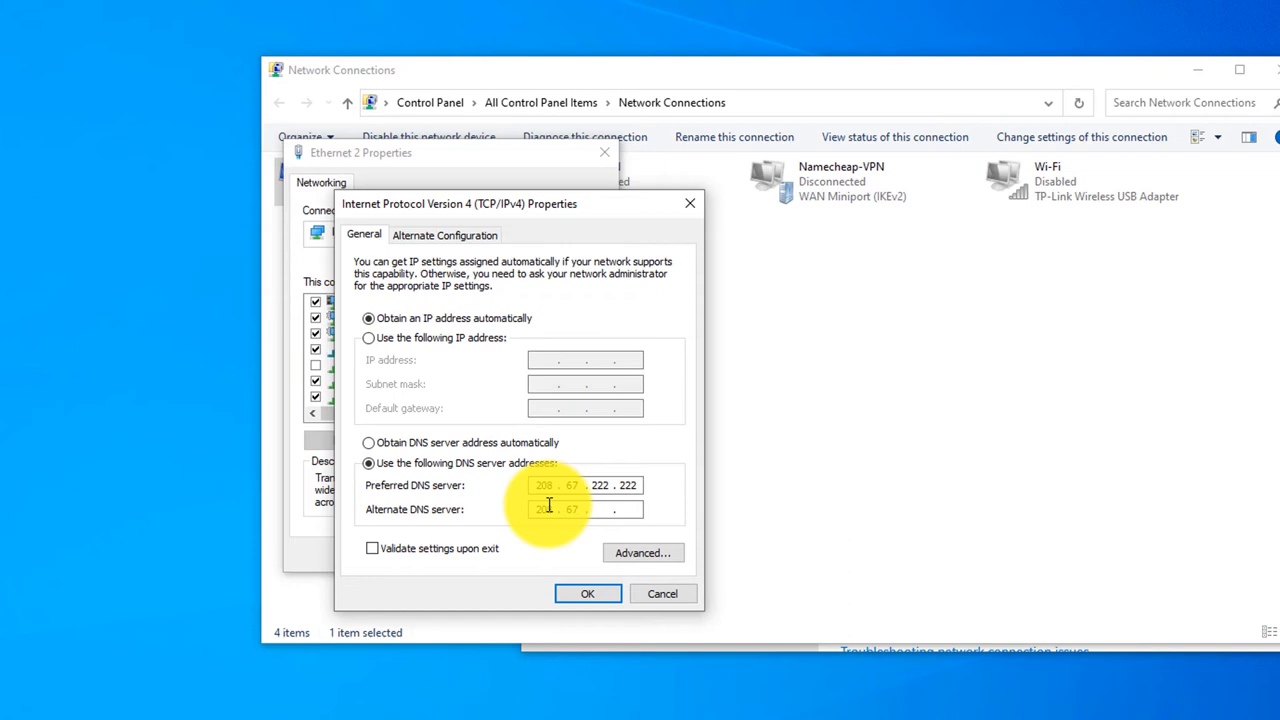
{"action": "type", "text": "220.220"}
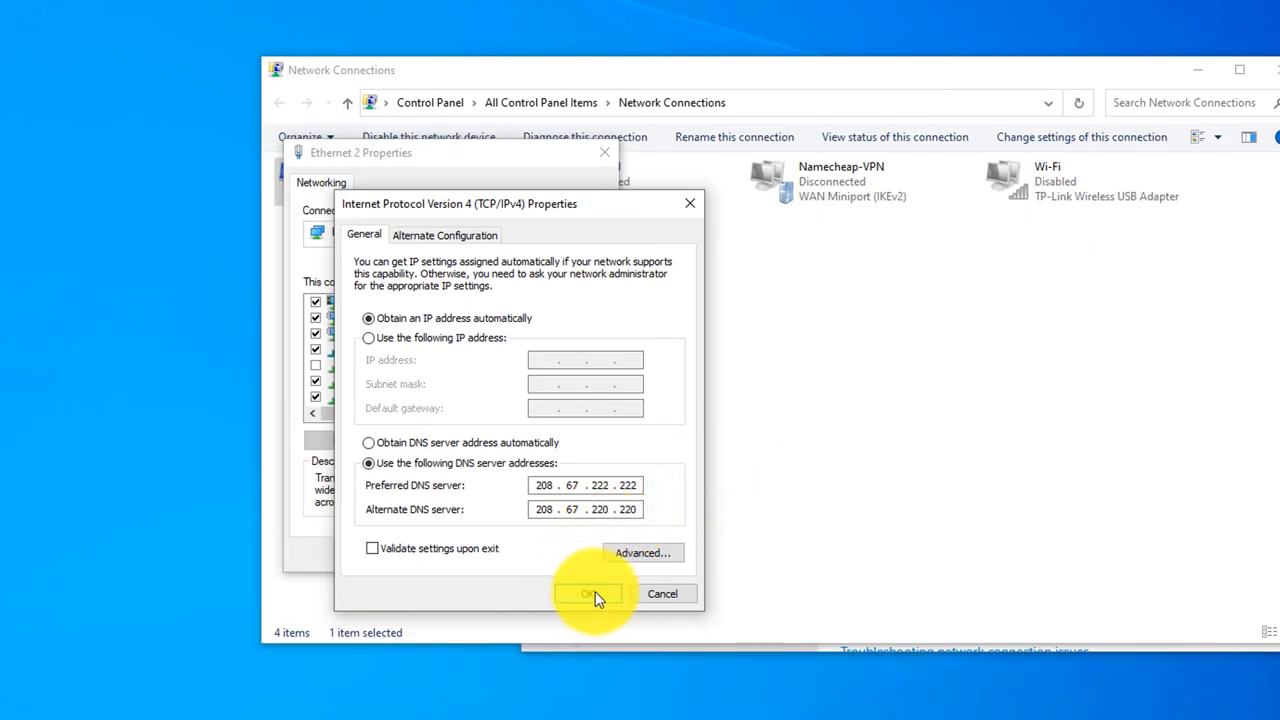
Step: Confirm the IPv4 and Ethernet 2 dialogs, then recheck the Ethernet 2 properties from the adapter list
{"action": "left_click", "coordinate": [592, 592]}
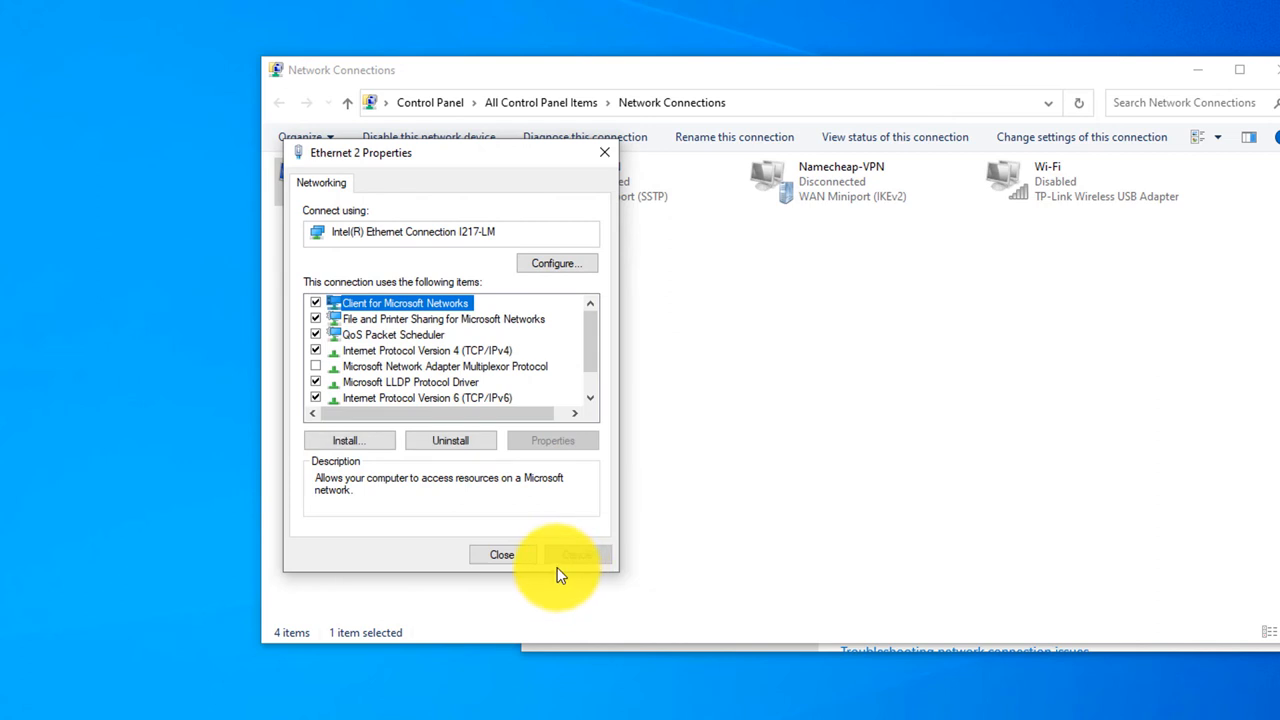
{"action": "left_click", "coordinate": [504, 554]}
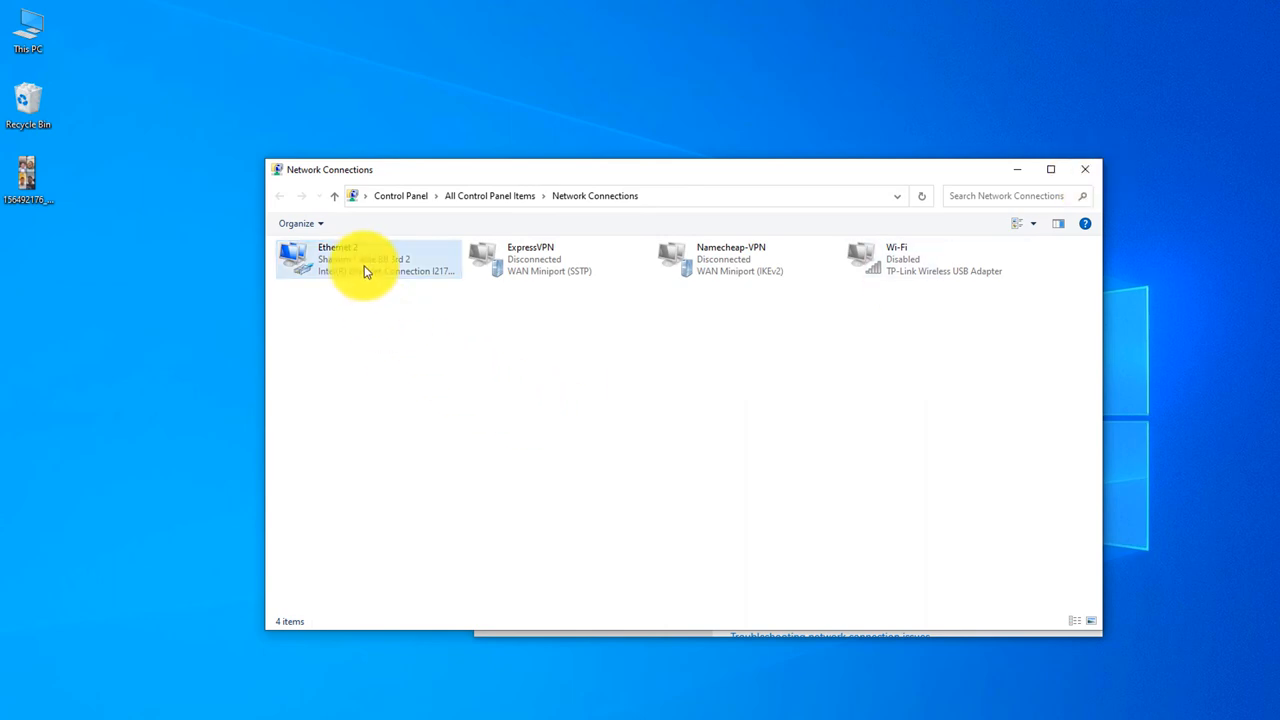
{"action": "left_click", "coordinate": [368, 260]}
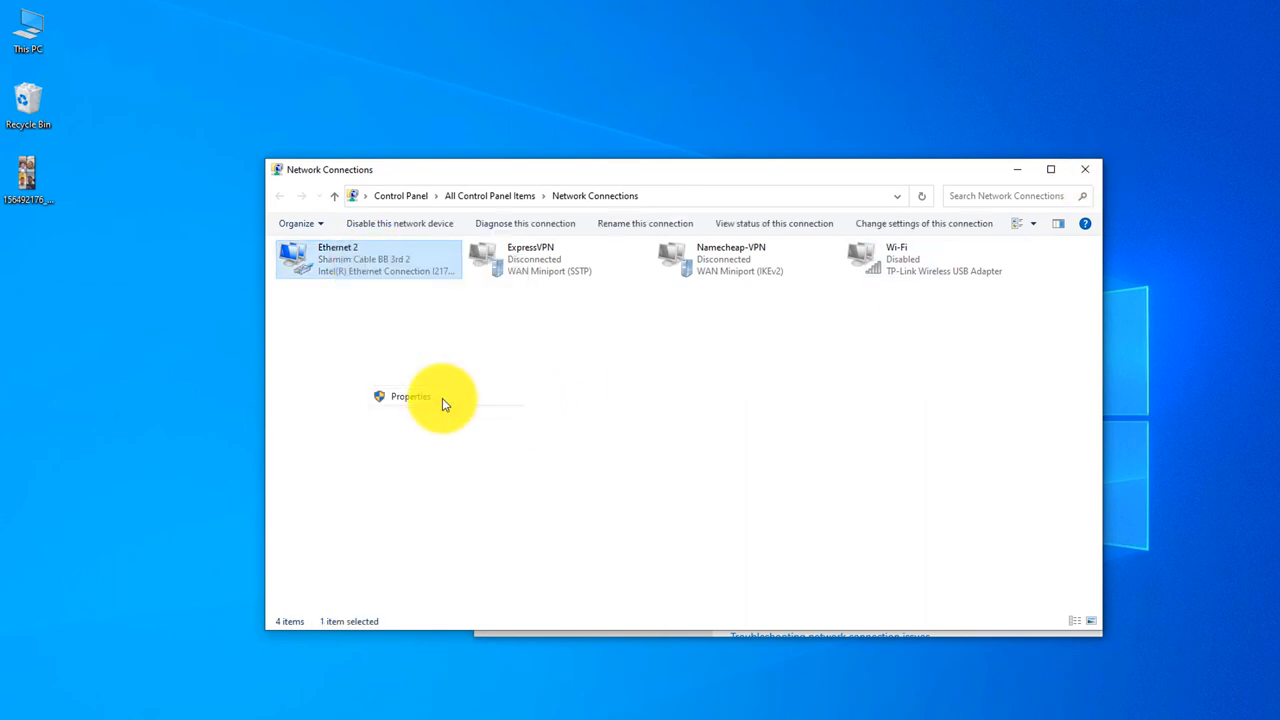
{"action": "left_click", "coordinate": [408, 396]}
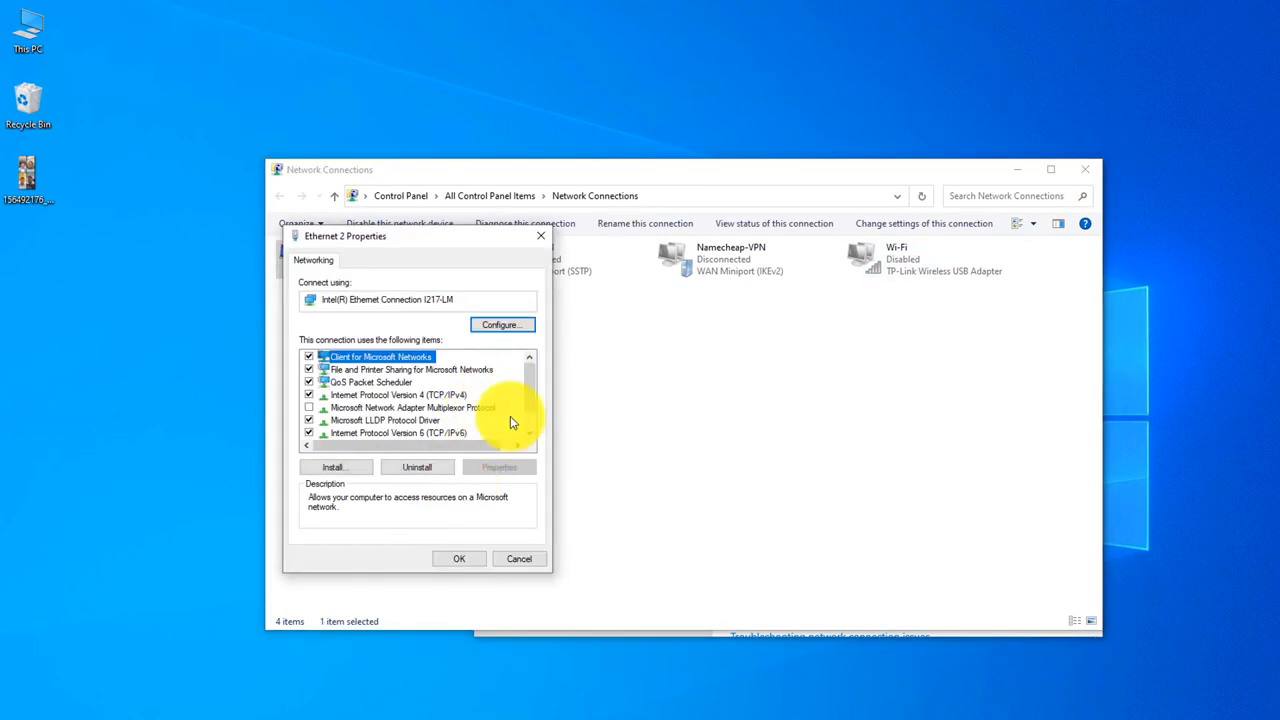
{"action": "left_click", "coordinate": [398, 394]}
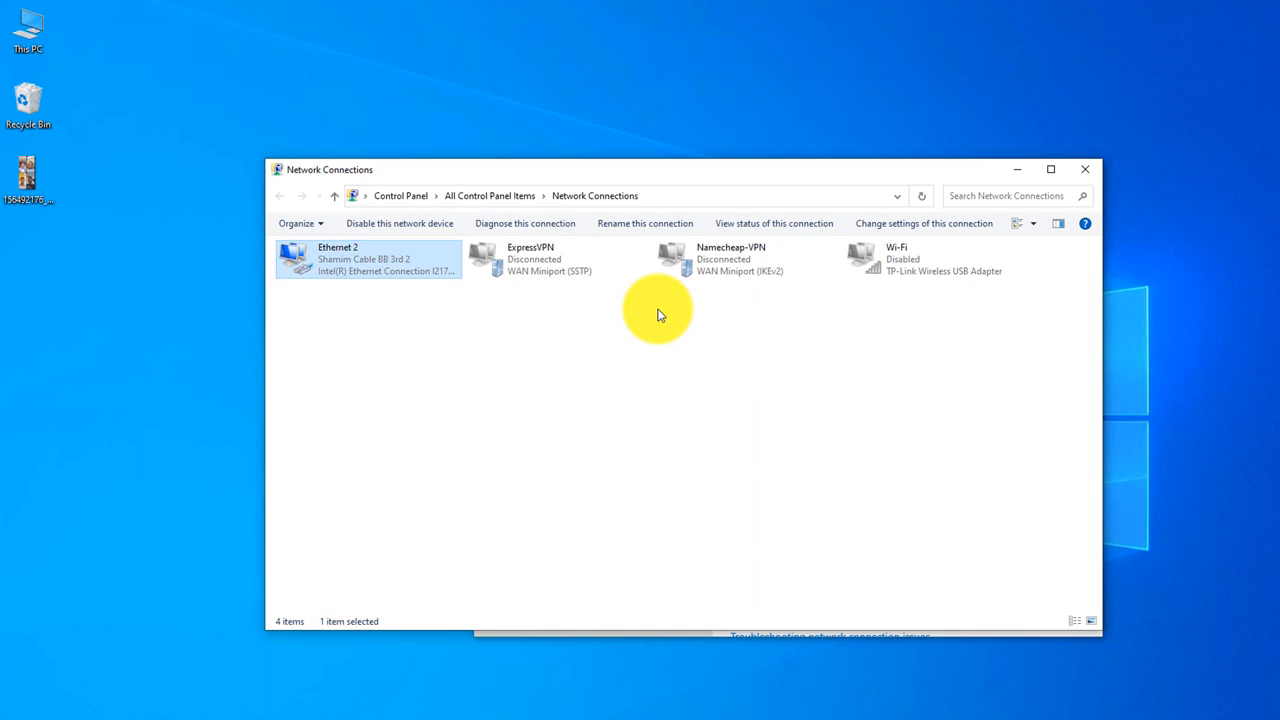
{"action": "mouse_move", "coordinate": [792, 350]}
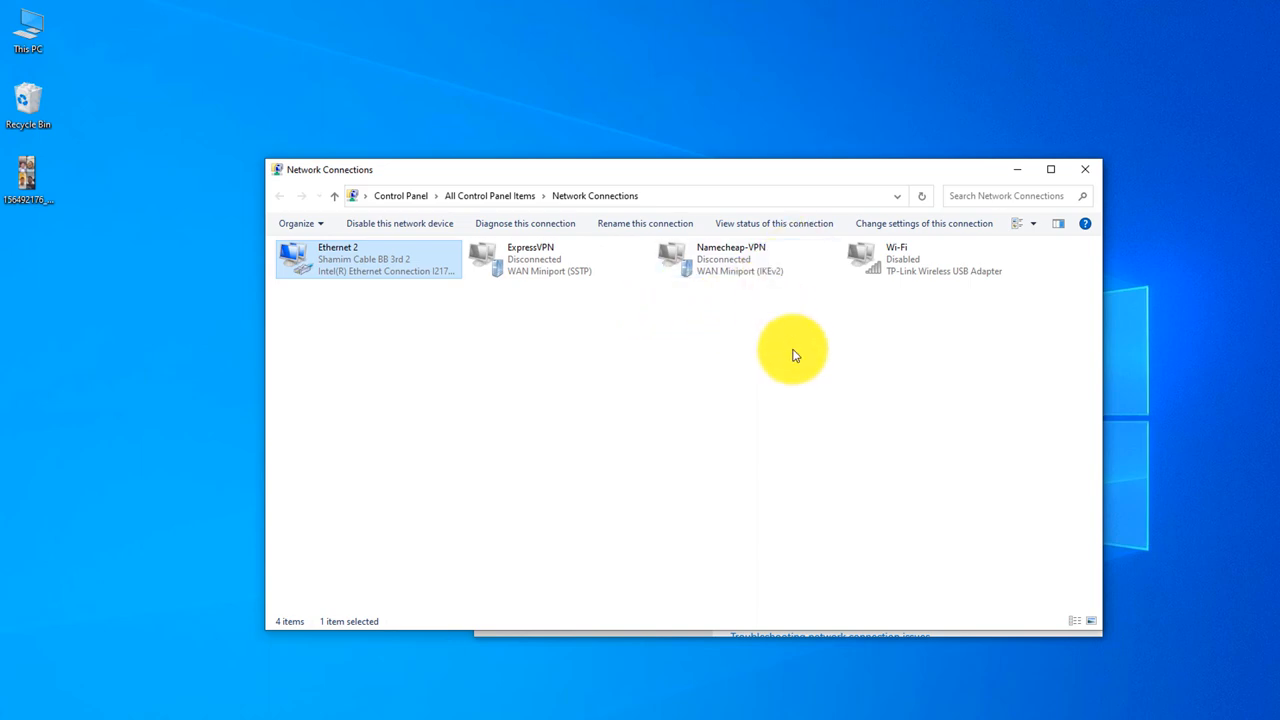
Step: Verify in Ethernet 2 Status details that DNS servers are 208.67.222.222 and 208.67.220.220
{"action": "left_click", "coordinate": [772, 224]}
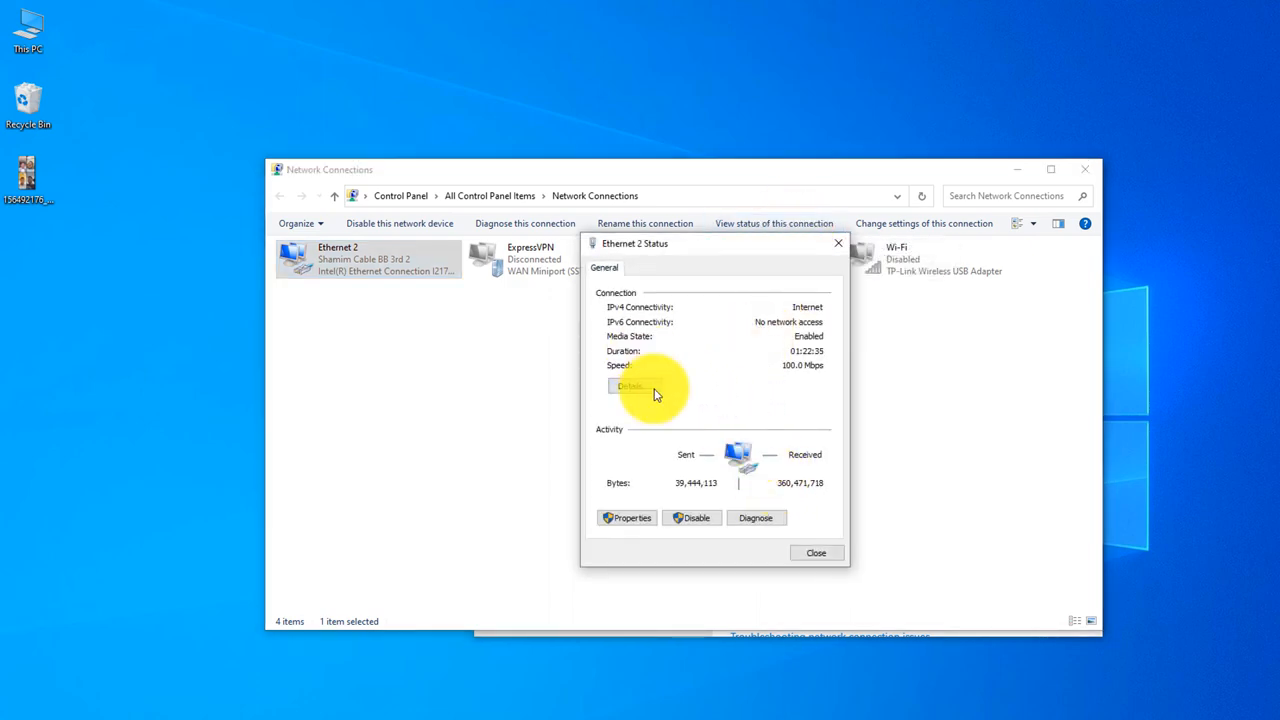
{"action": "left_click", "coordinate": [628, 384]}
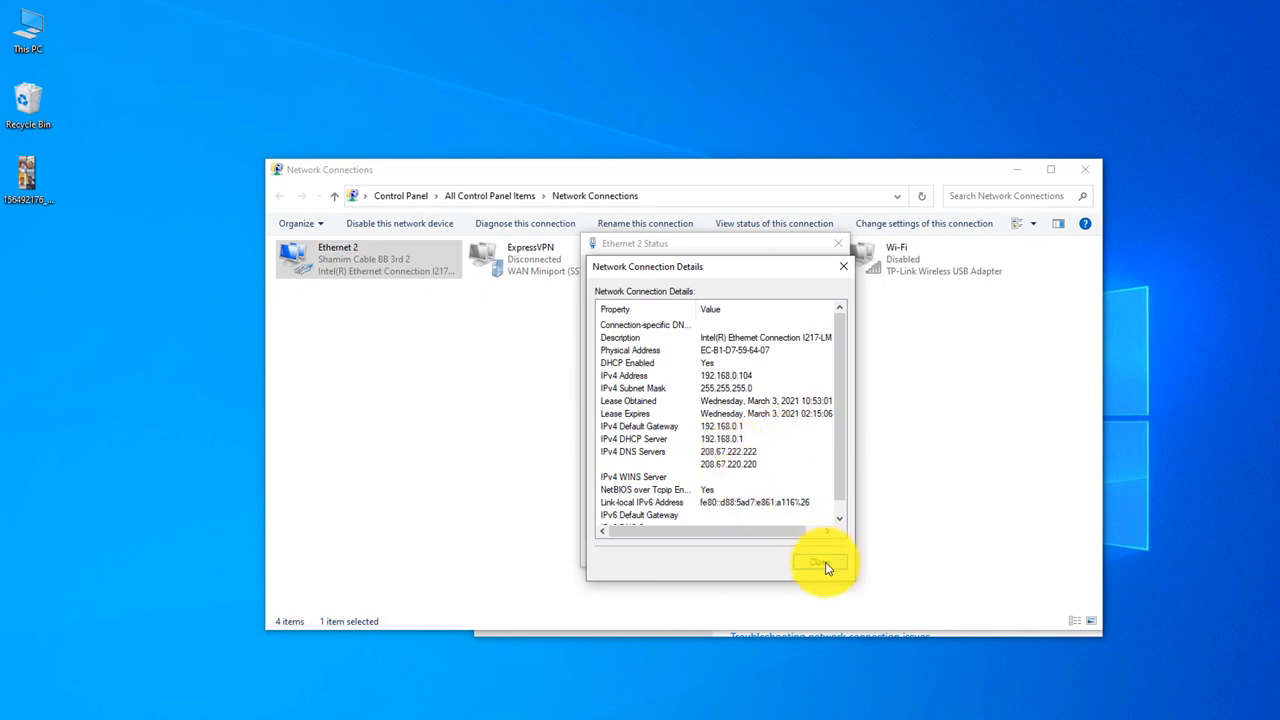
{"action": "left_click", "coordinate": [820, 560]}
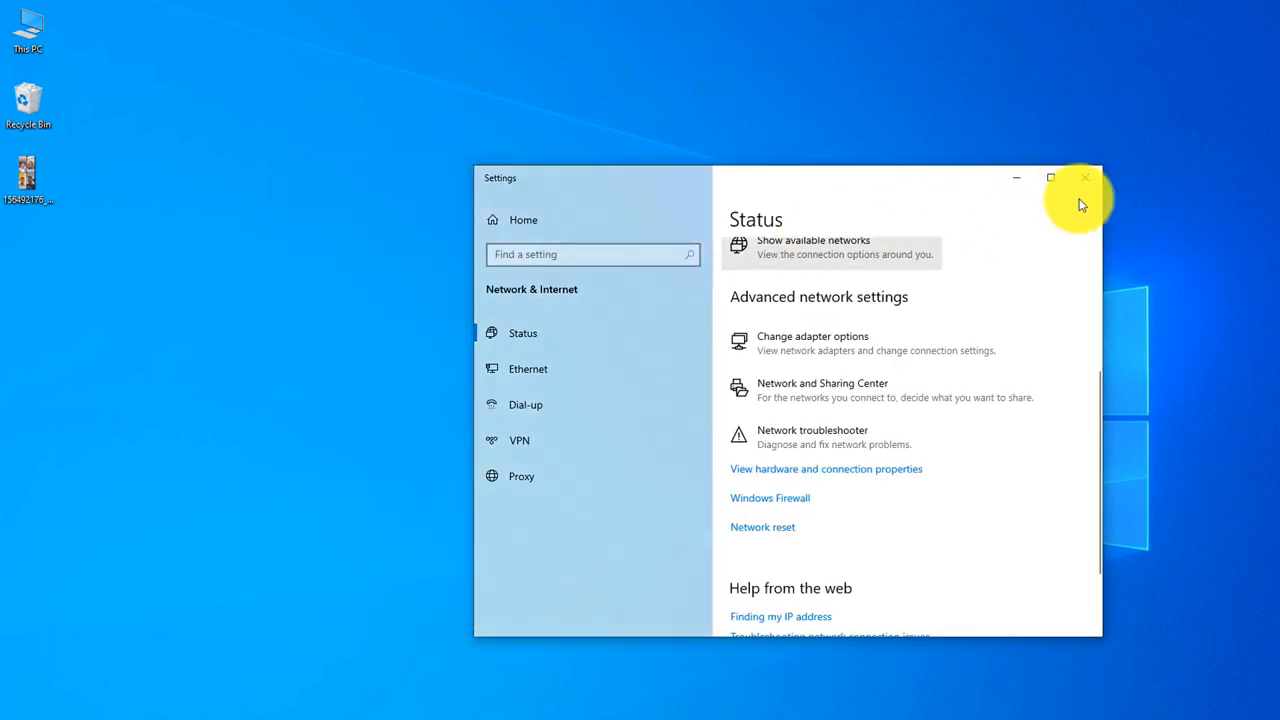
Step: Close the Settings window, leaving the desktop
{"action": "left_click", "coordinate": [1084, 176]}
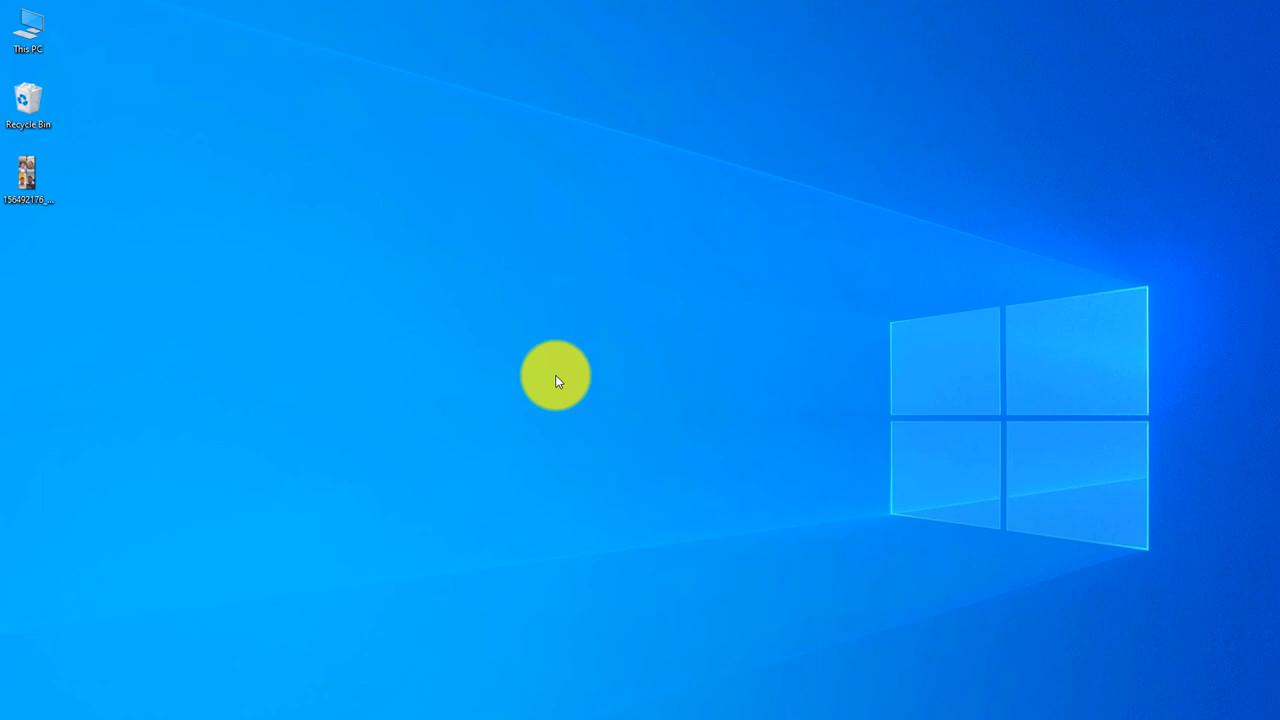
{"action": "mouse_move", "coordinate": [442, 662]}
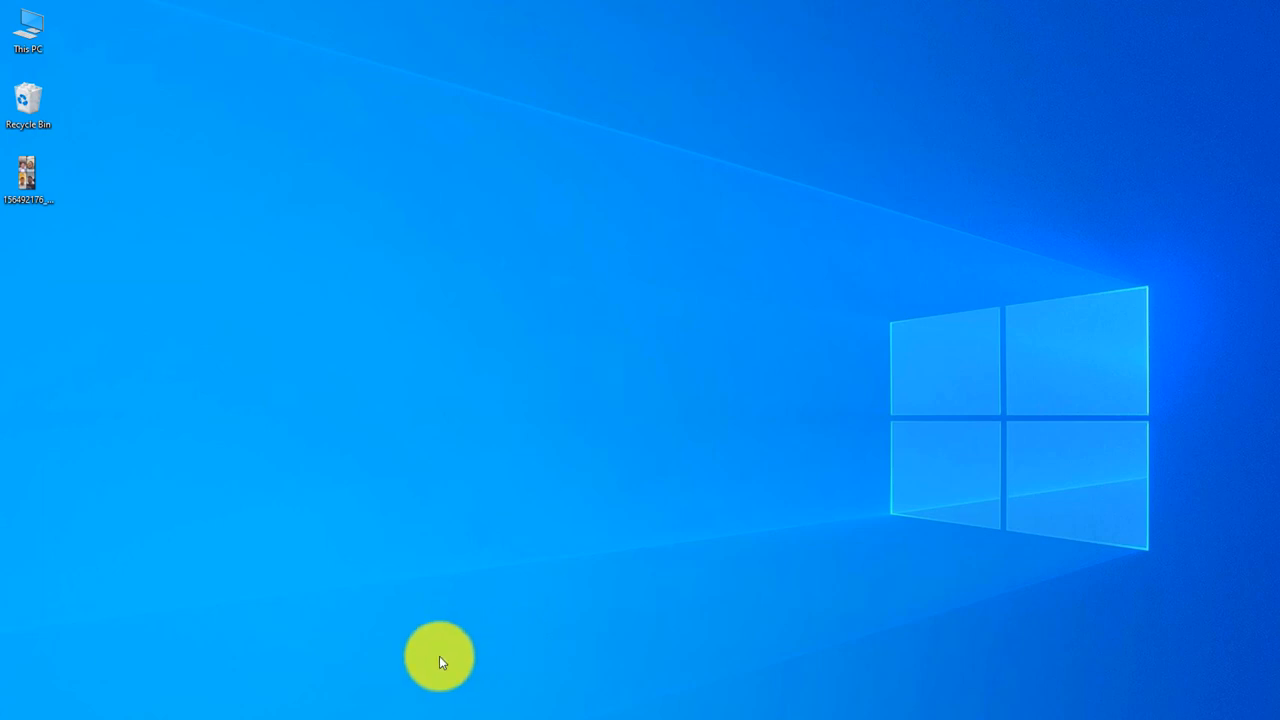